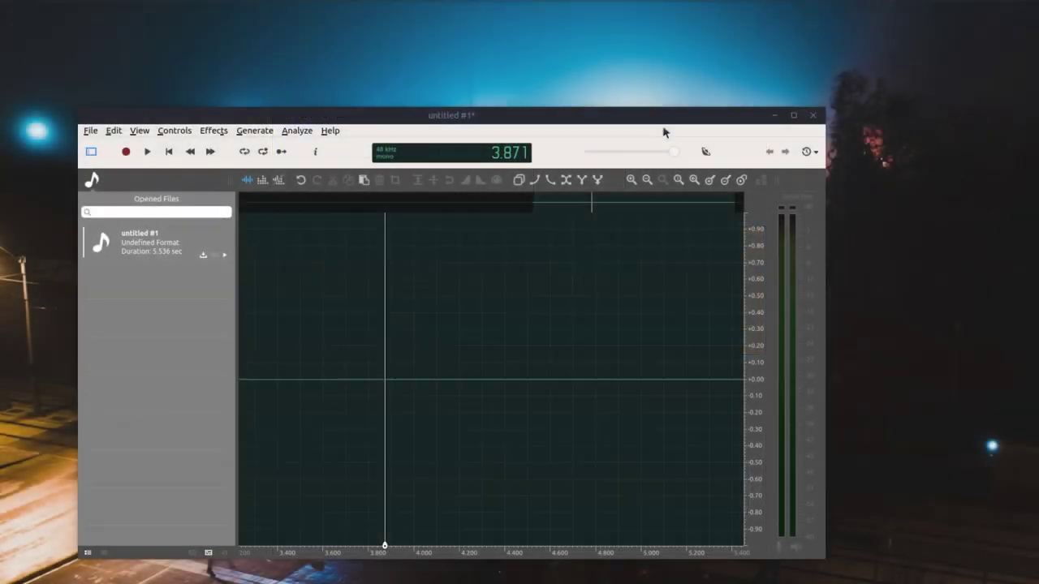
# - Confirm Jack as the mixer backend in the sound preferences and close them
pyautogui.click(706, 153)
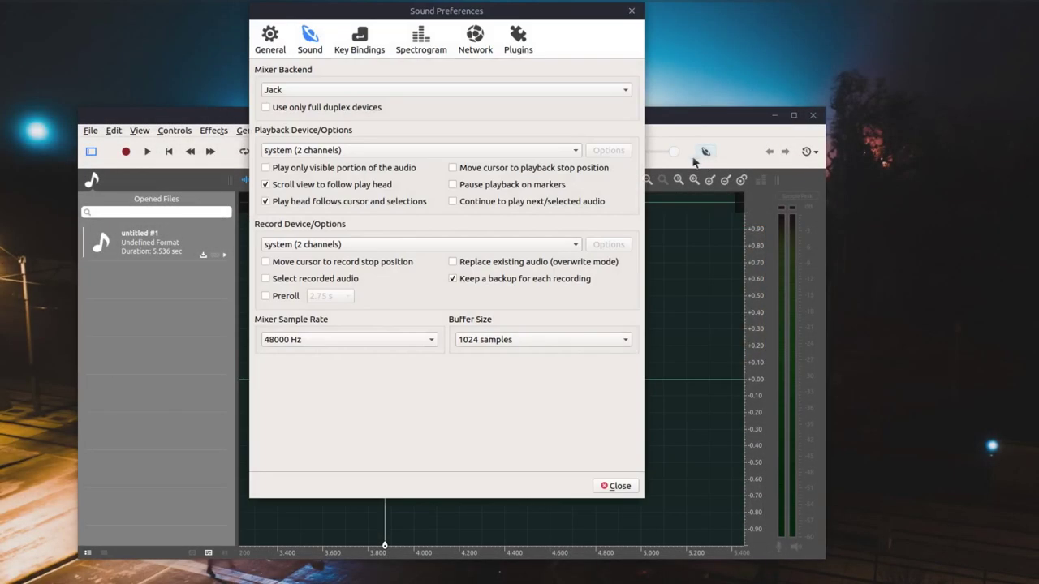
pyautogui.click(445, 89)
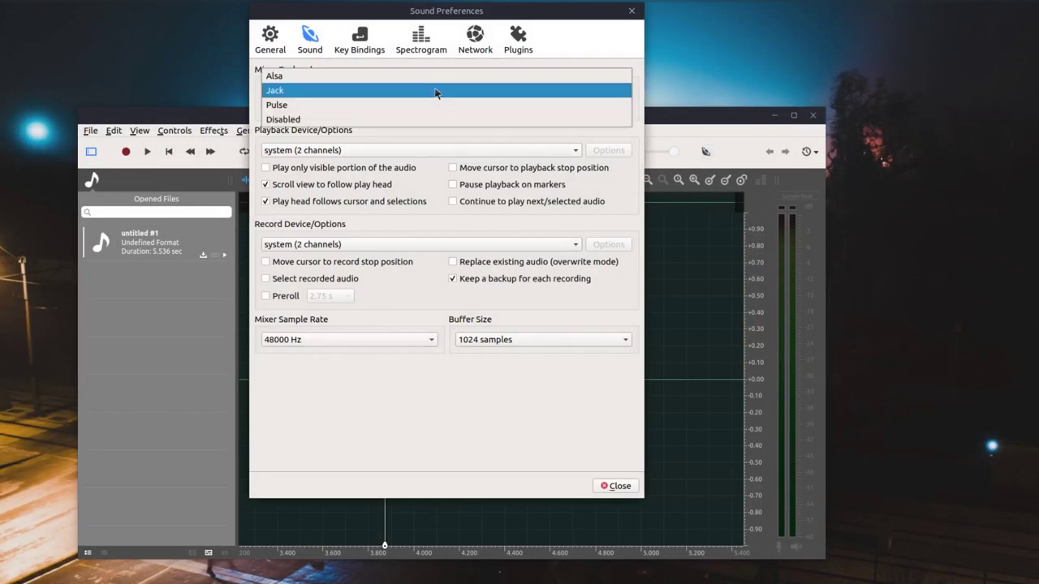
pyautogui.moveTo(414, 91)
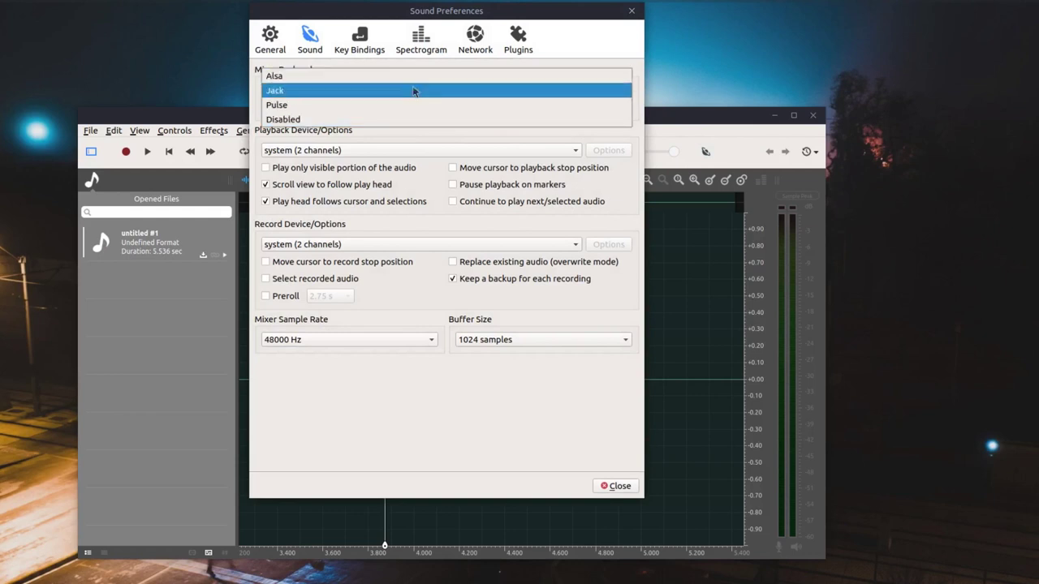
pyautogui.moveTo(389, 99)
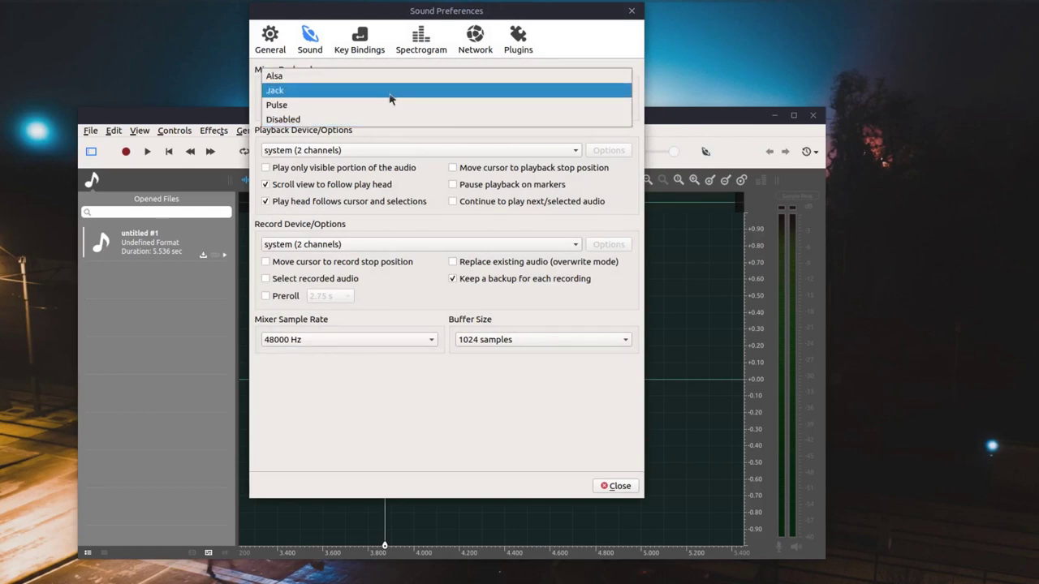
pyautogui.click(275, 91)
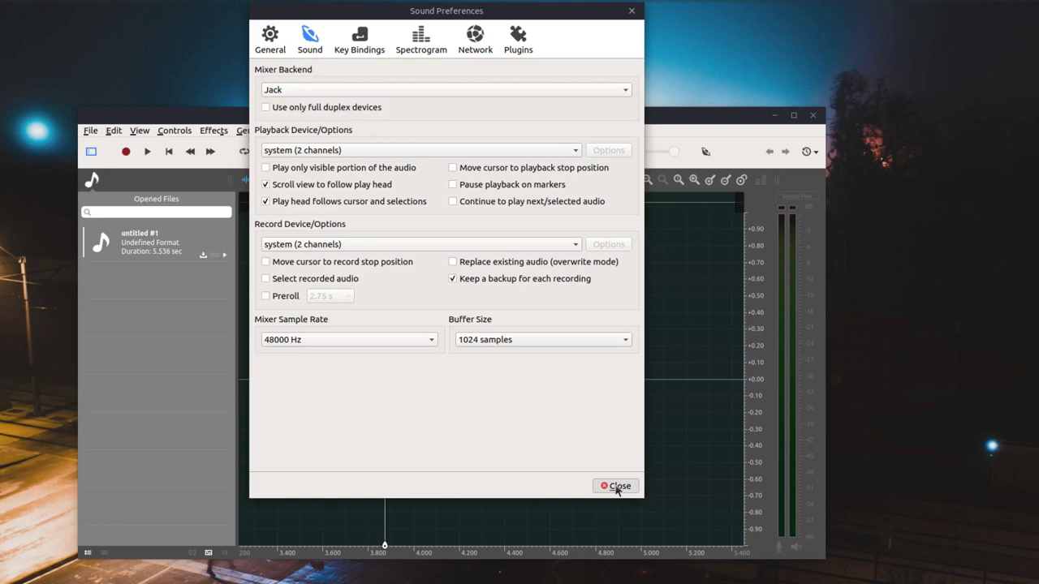
pyautogui.click(615, 487)
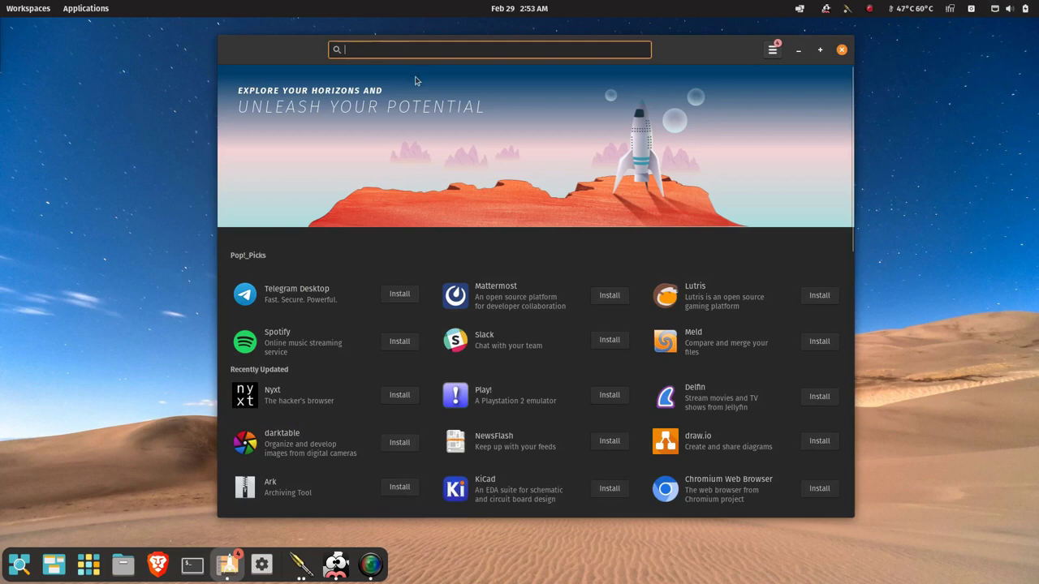
# - Find QjackCtl in Pop!_Shop, launch it and fit the whole routing graph in view
pyautogui.write('qjack')
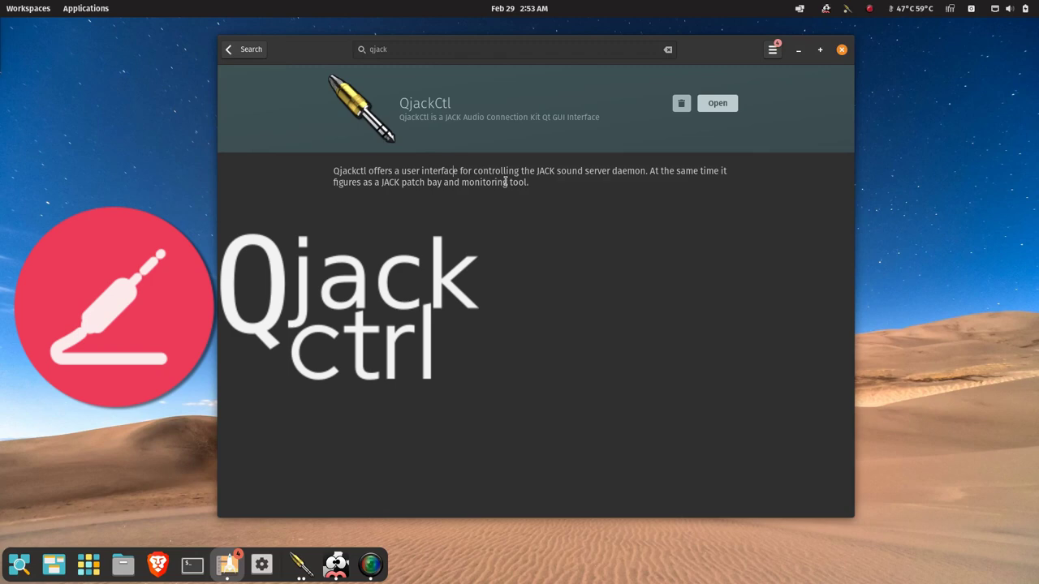
pyautogui.click(717, 104)
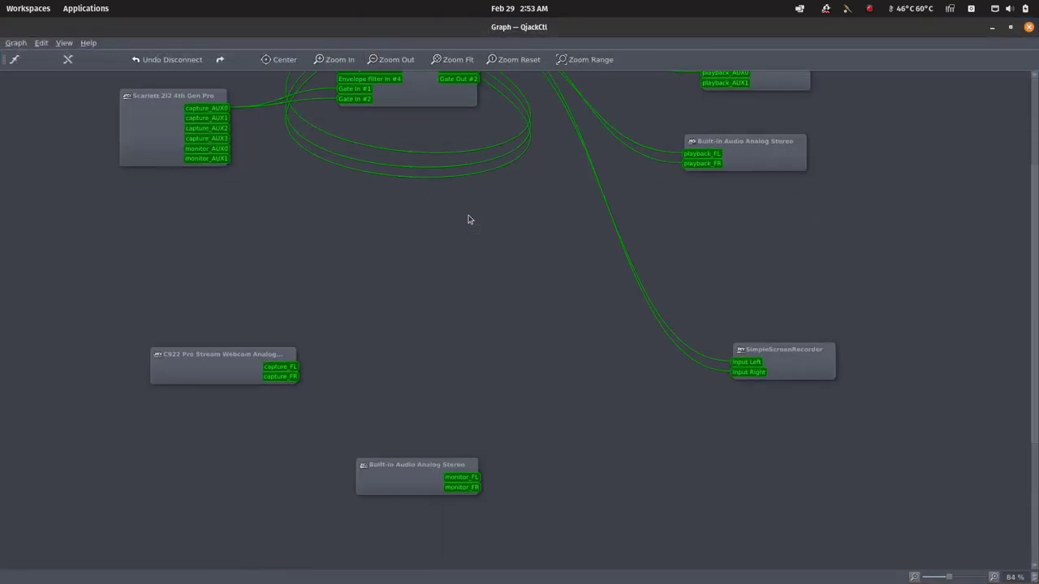
pyautogui.click(390, 58)
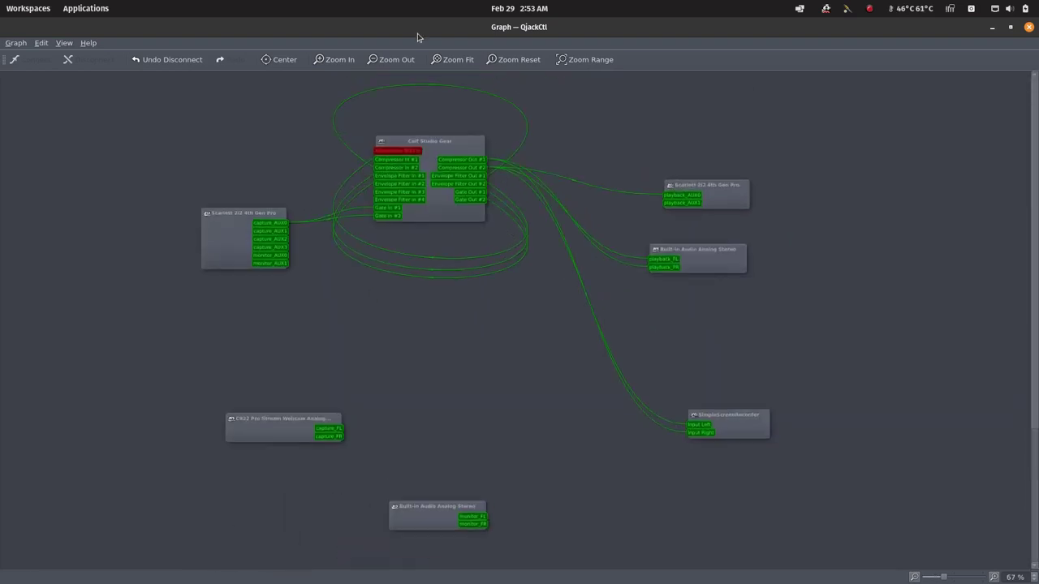
pyautogui.moveTo(416, 45)
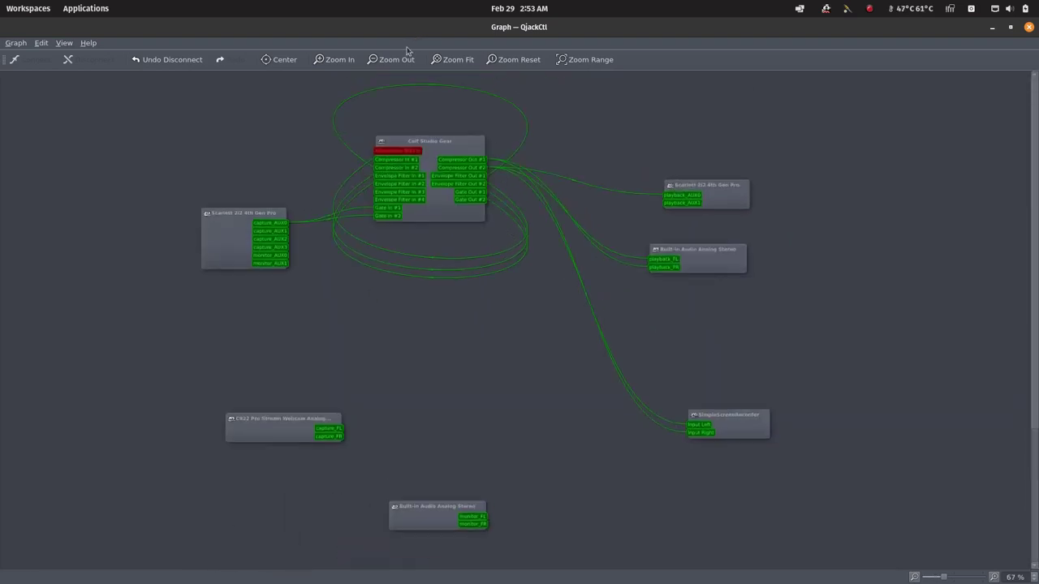
pyautogui.moveTo(413, 28)
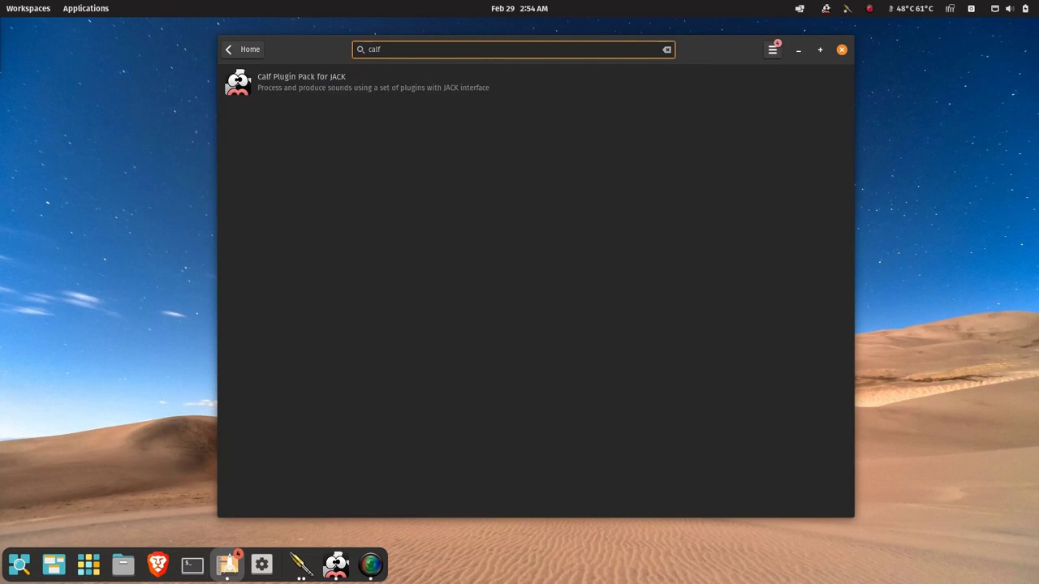
# - Launch the Calf Plugin Pack for JACK from its Pop!_Shop page
pyautogui.click(308, 81)
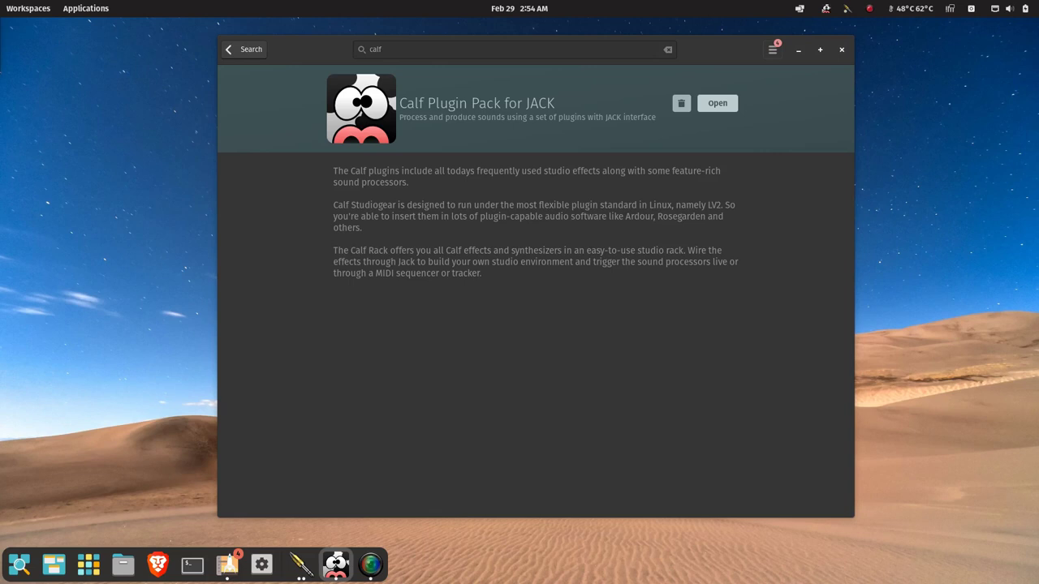
pyautogui.click(718, 104)
pyautogui.write('simple')
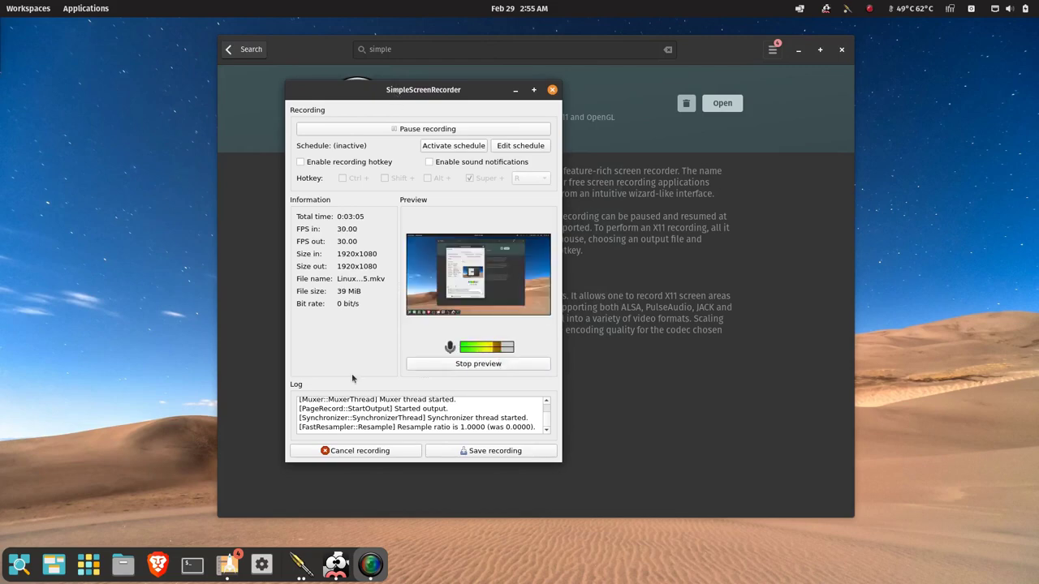
pyautogui.press('super')
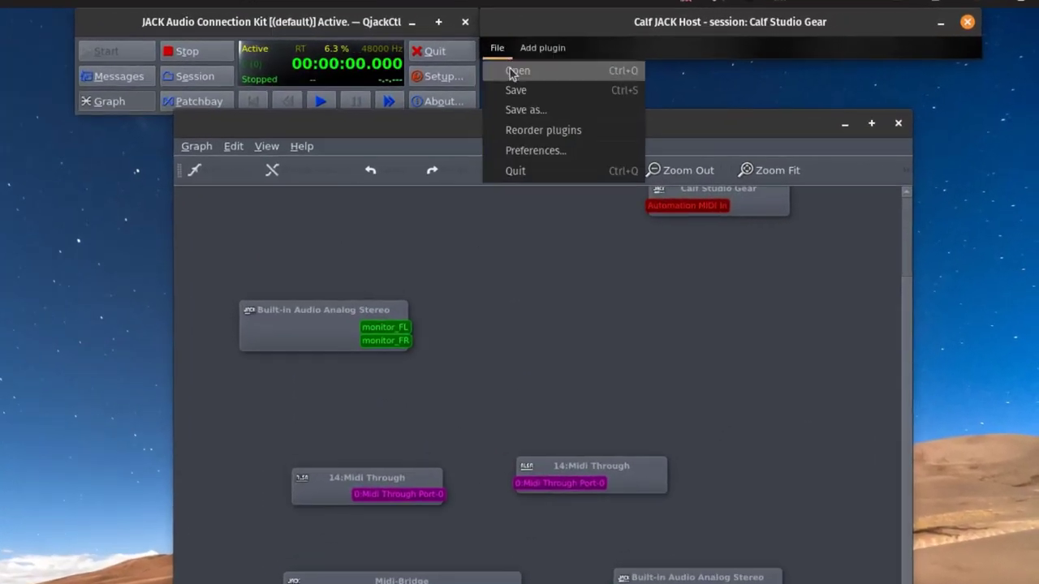
# - Load the Scarlett-G4-MoreEnvelope rack preset and show the JACK connection graph
pyautogui.click(516, 72)
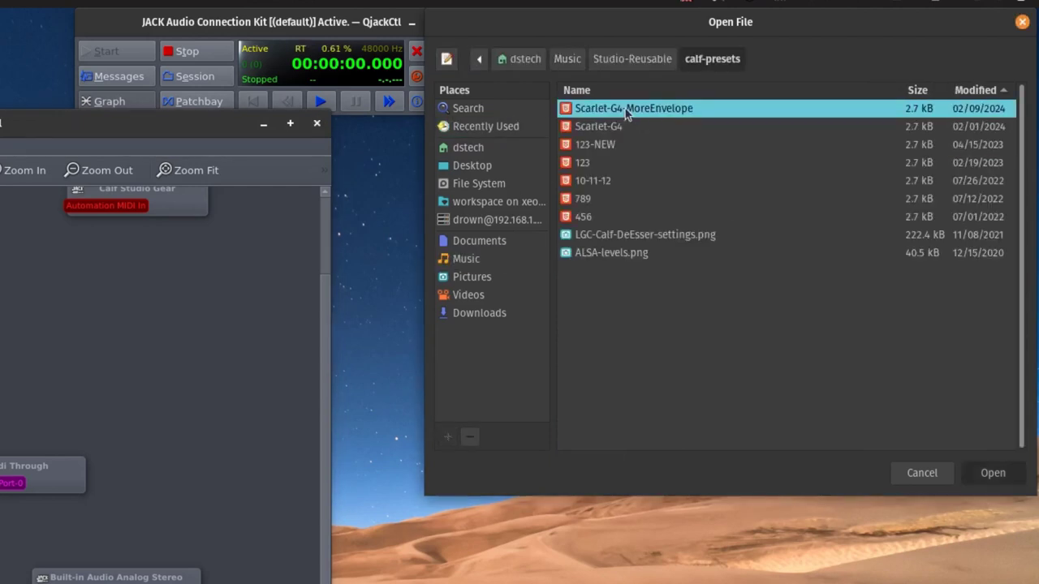
pyautogui.click(993, 475)
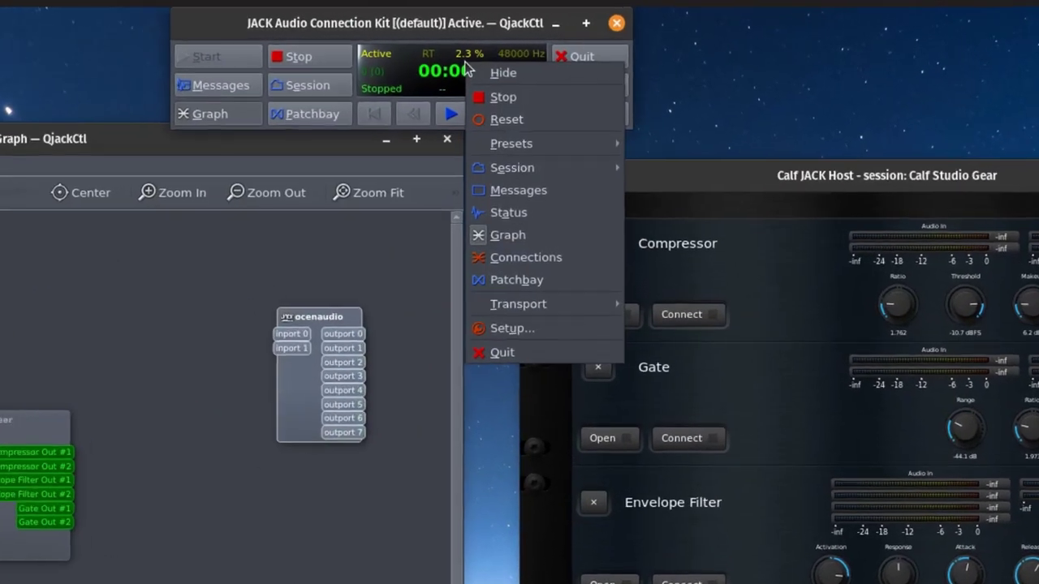
pyautogui.click(513, 167)
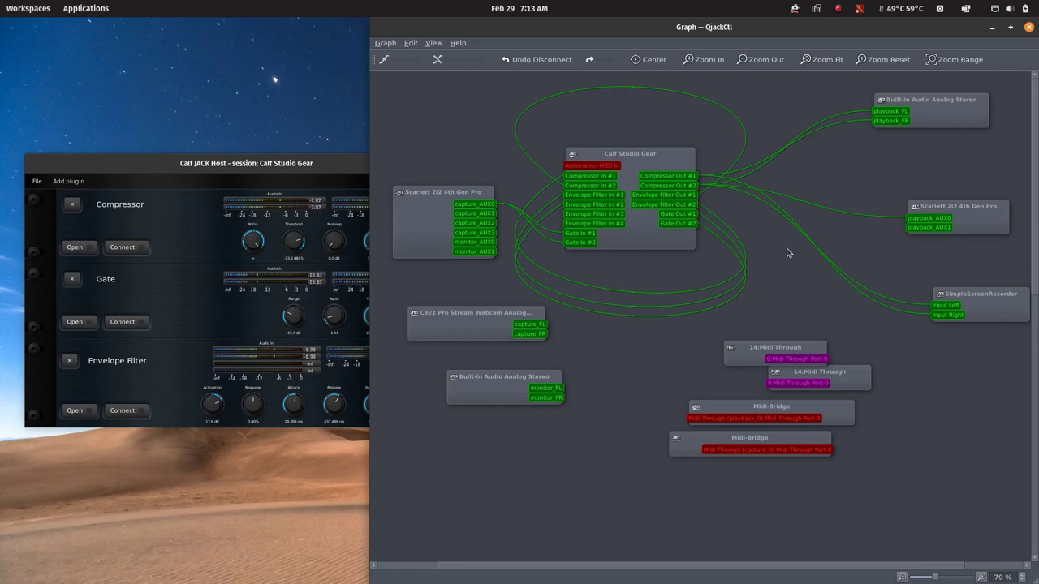
# - Reposition the Scarlett 2i2 4th Gen Pro node and neighbours around the Calf Studio Gear chain
pyautogui.click(439, 191)
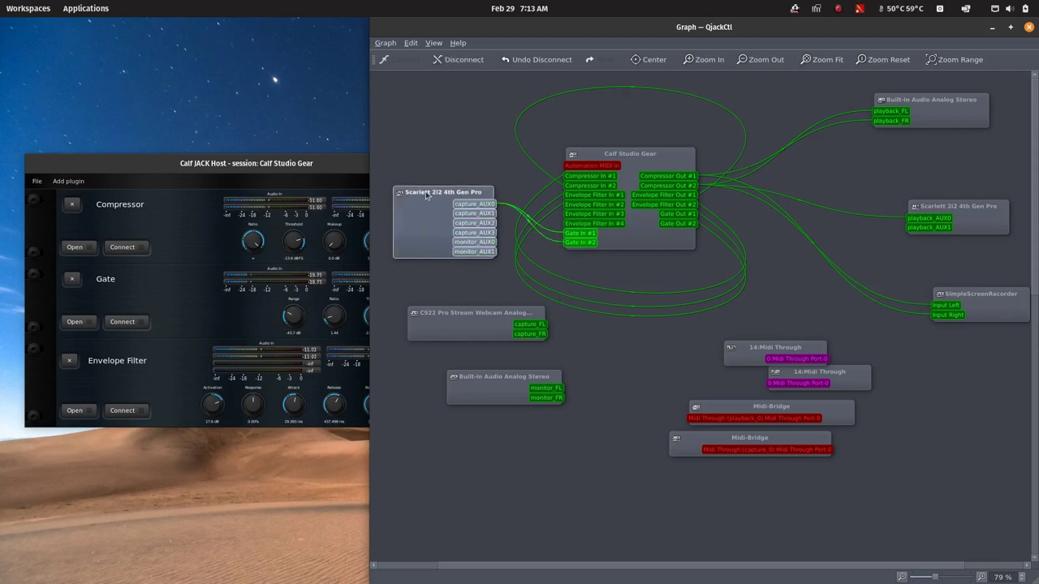
pyautogui.moveTo(445, 192); pyautogui.dragTo(430, 192)
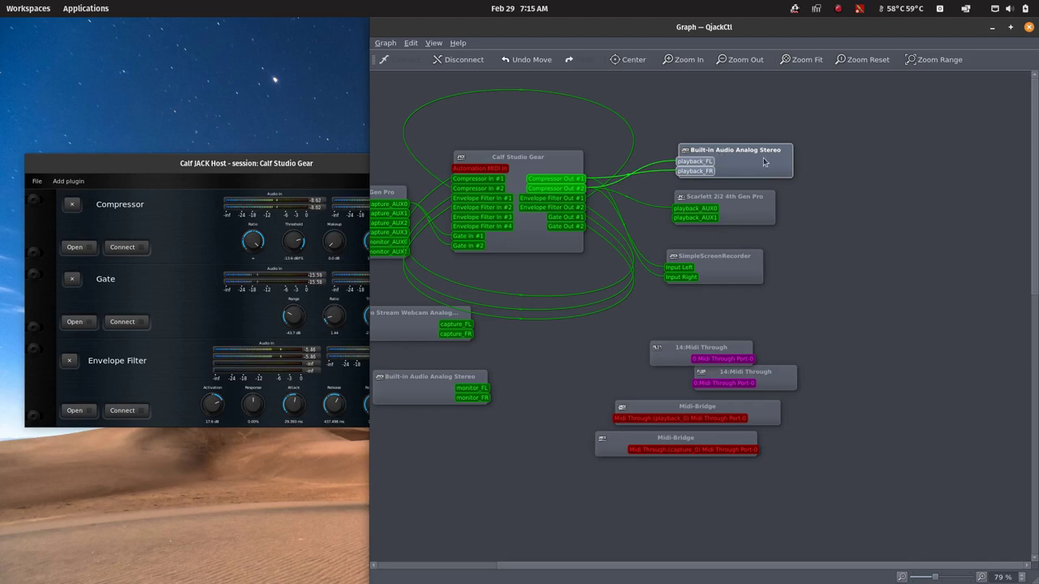
pyautogui.moveTo(763, 163)
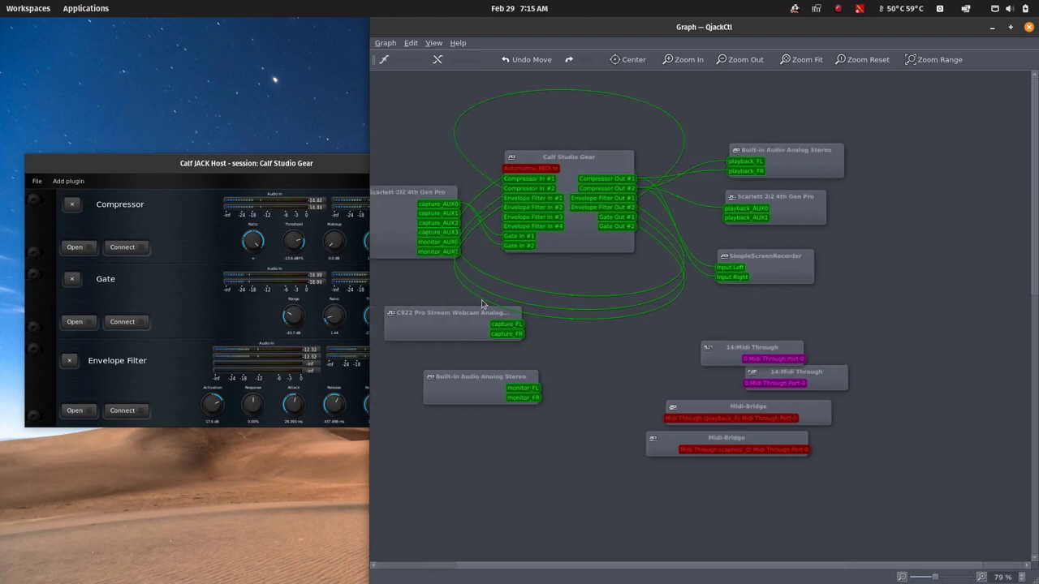
pyautogui.moveTo(466, 332)
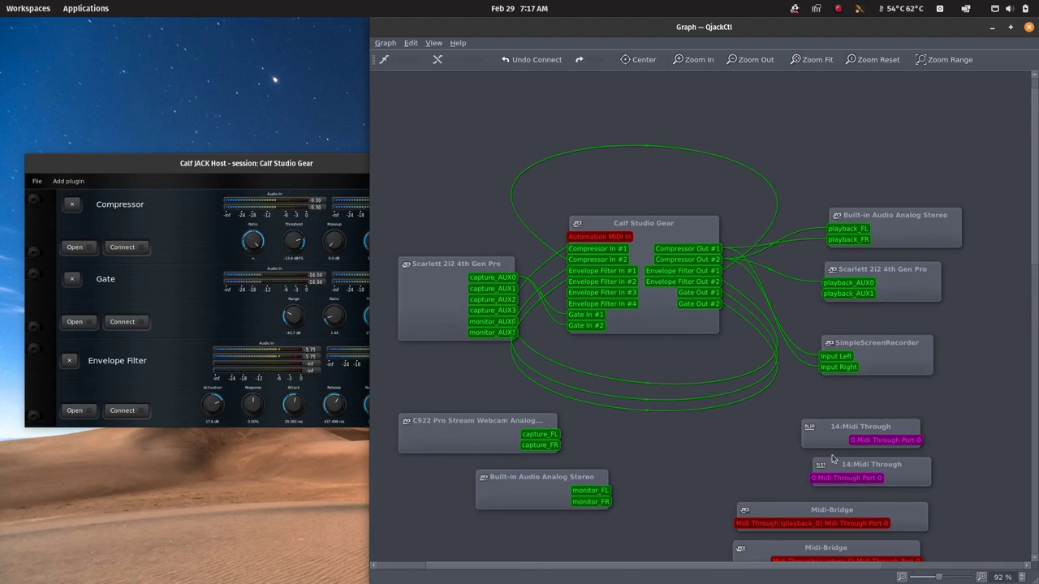
pyautogui.click(750, 58)
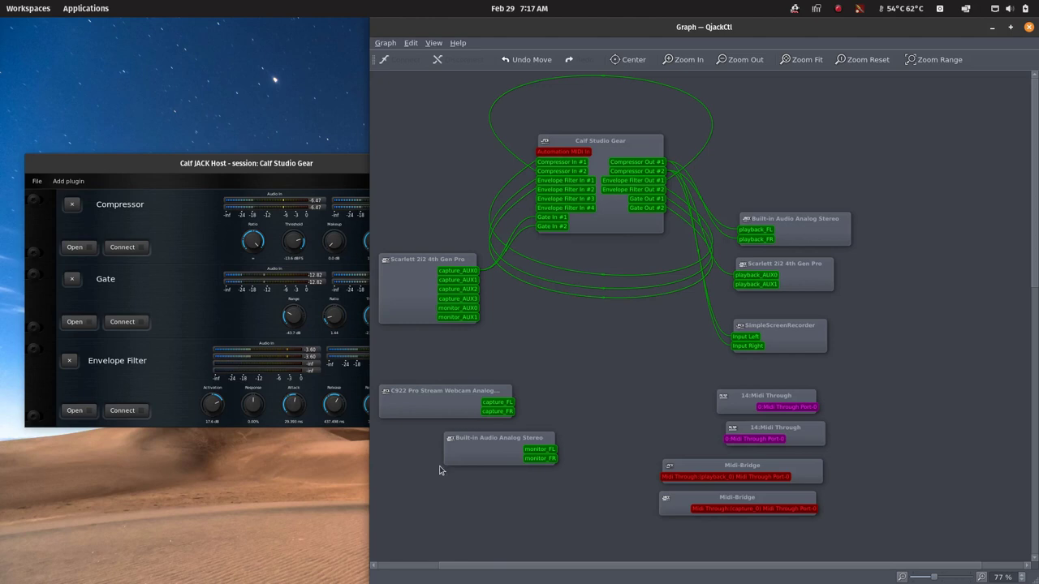
pyautogui.click(598, 139)
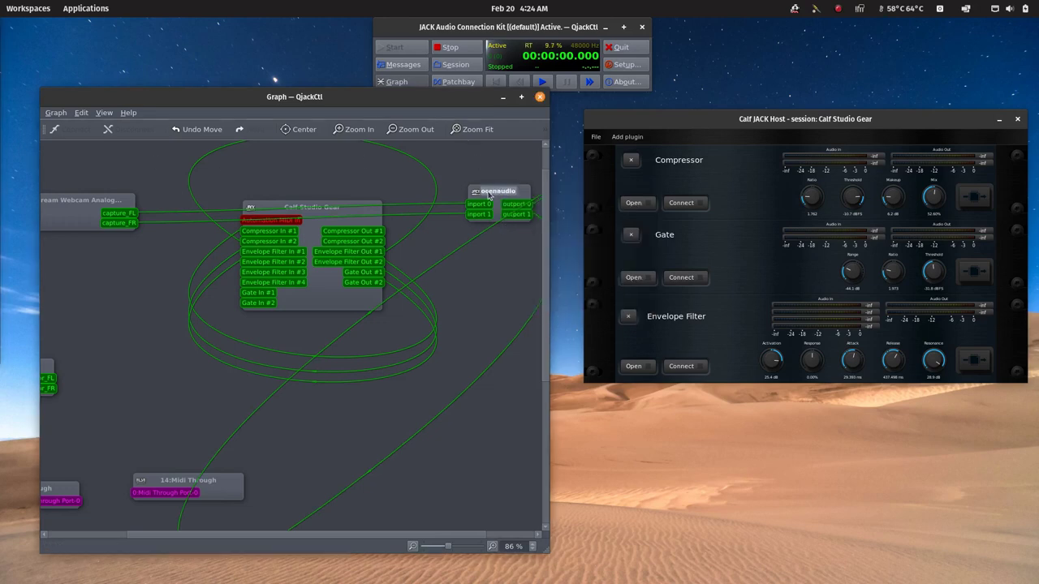
# - Bring up the context menu on the QjackCtl graph before opening the launcher
pyautogui.rightClick(500, 199)
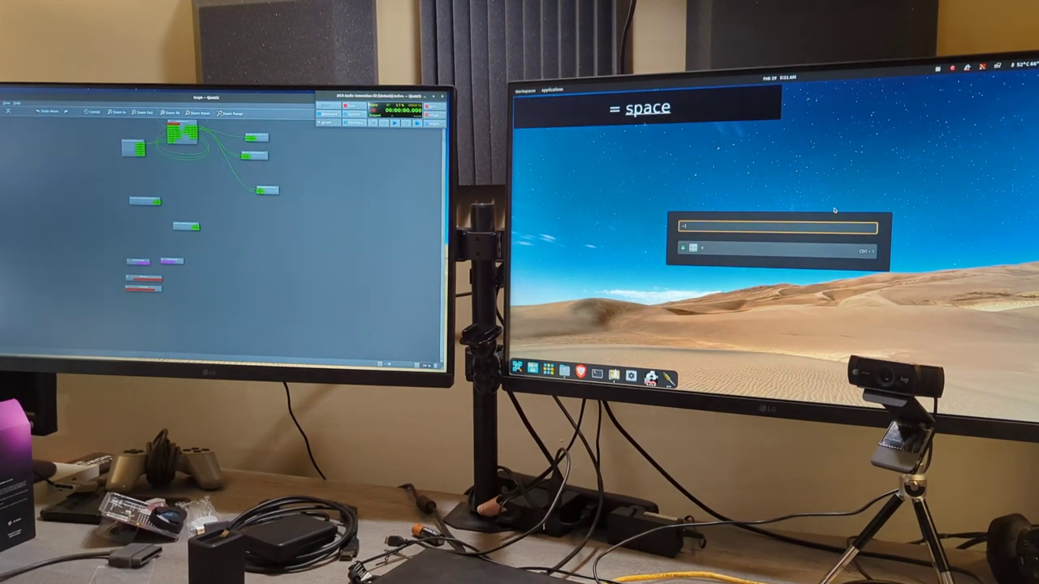
# - Enter 45° into the launcher's built-in calculator
pyautogui.write('45')
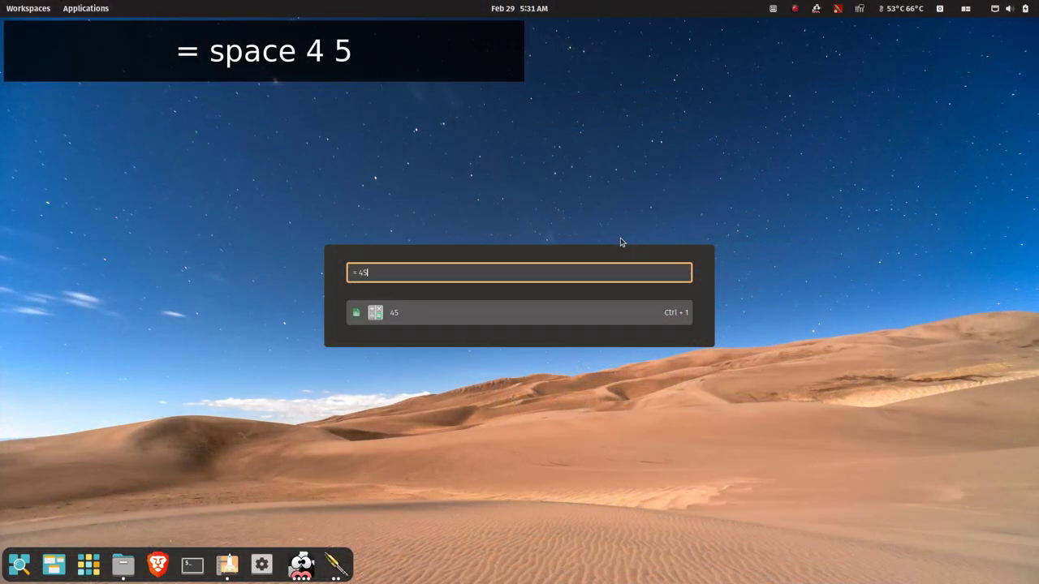
pyautogui.write('°')
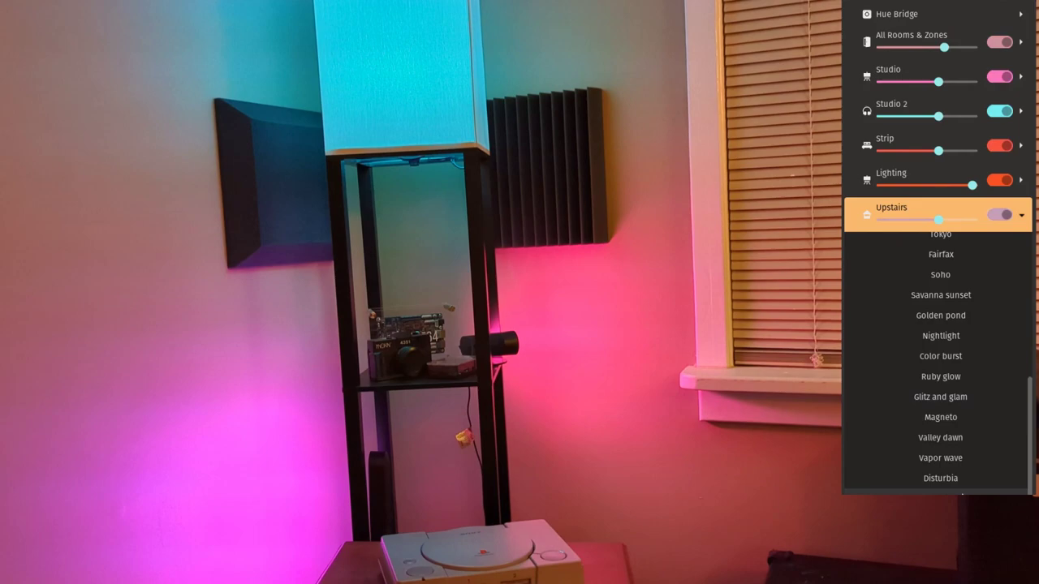
# - Apply a colour scene to the Upstairs Hue lights
pyautogui.click(940, 253)
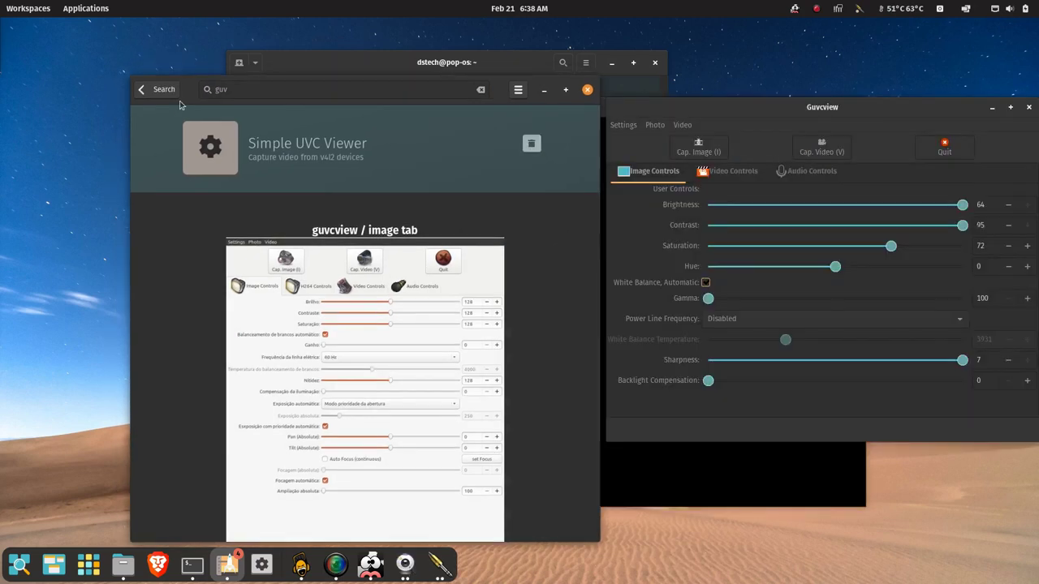
pyautogui.moveTo(286, 161)
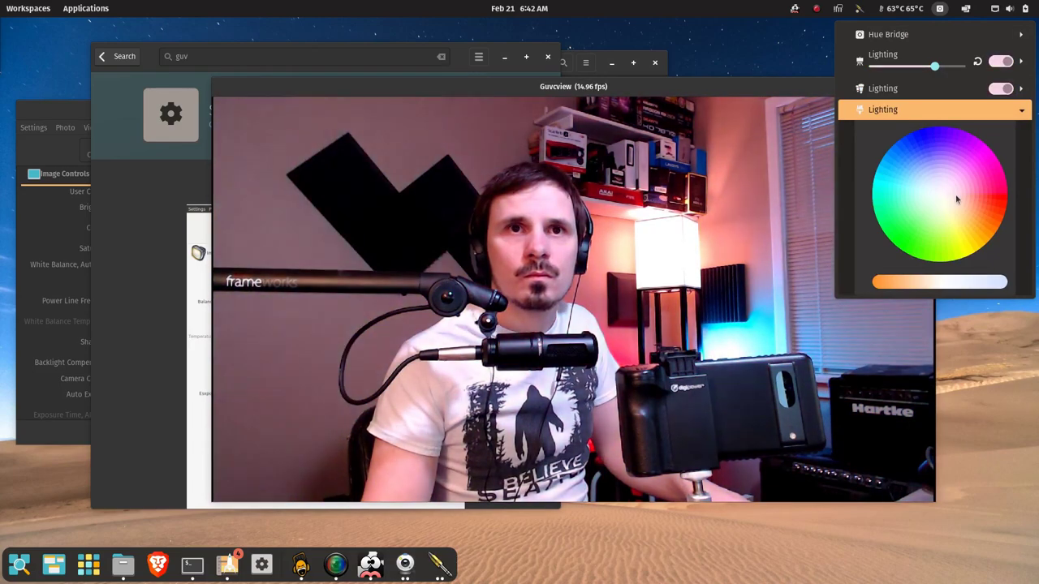
# - Recolour the Lighting zone, then tilt and pan the webcam view and return both to centre
pyautogui.moveTo(935, 65); pyautogui.dragTo(927, 65)
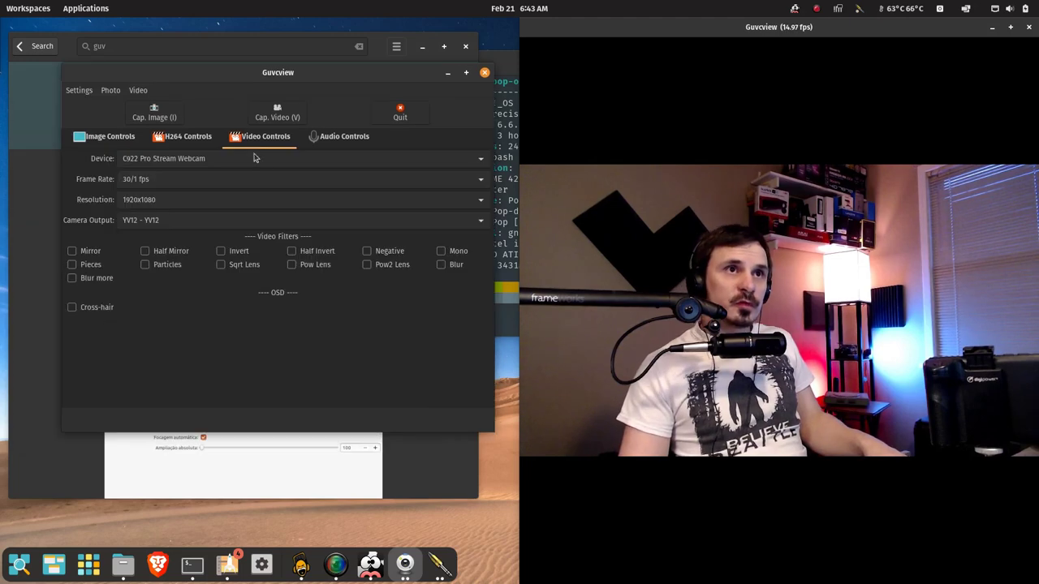
pyautogui.click(110, 137)
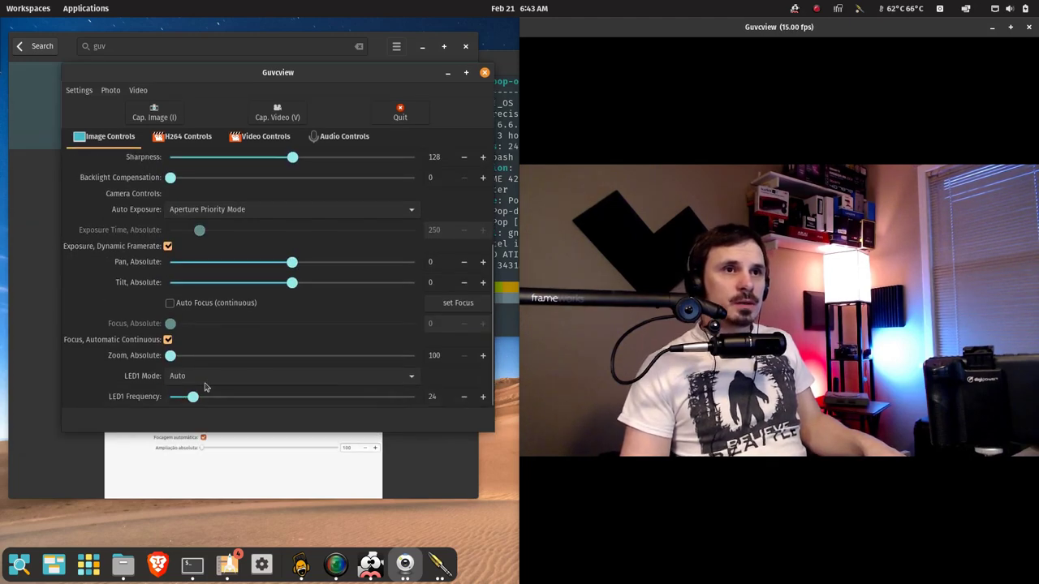
pyautogui.moveTo(169, 356); pyautogui.dragTo(224, 355)
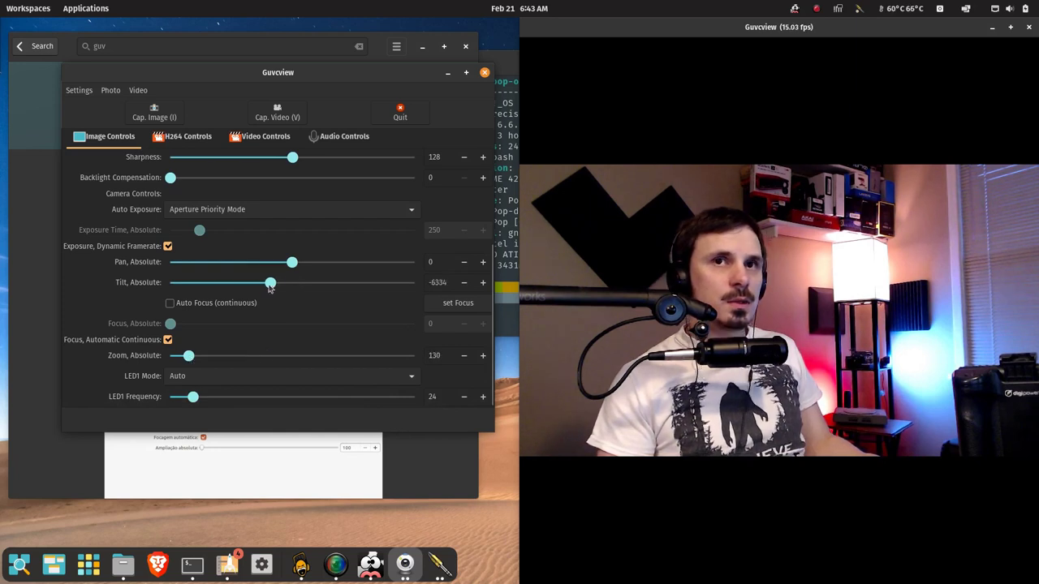
pyautogui.moveTo(270, 282); pyautogui.dragTo(249, 282)
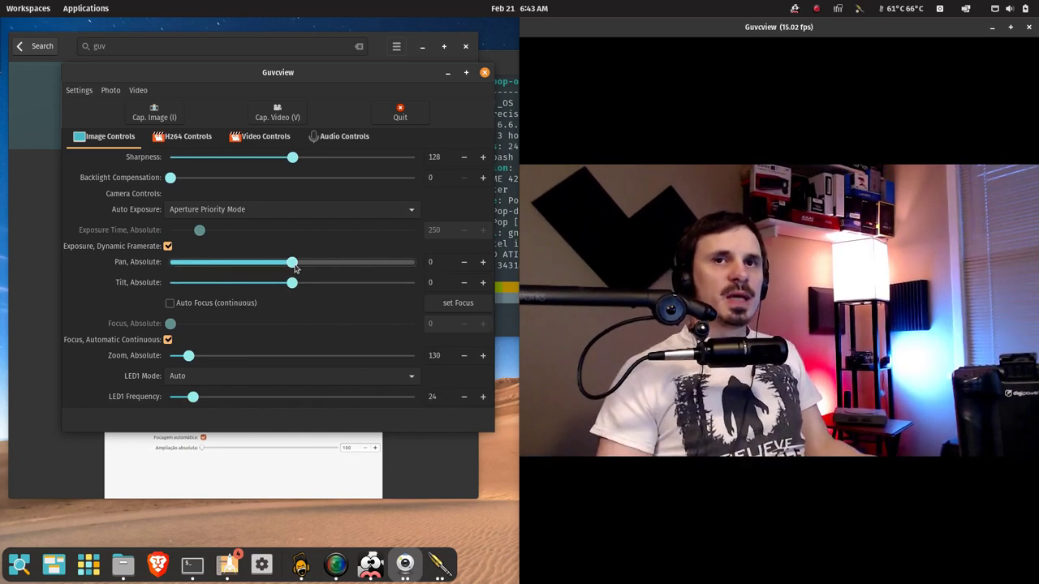
pyautogui.moveTo(293, 261); pyautogui.dragTo(261, 261)
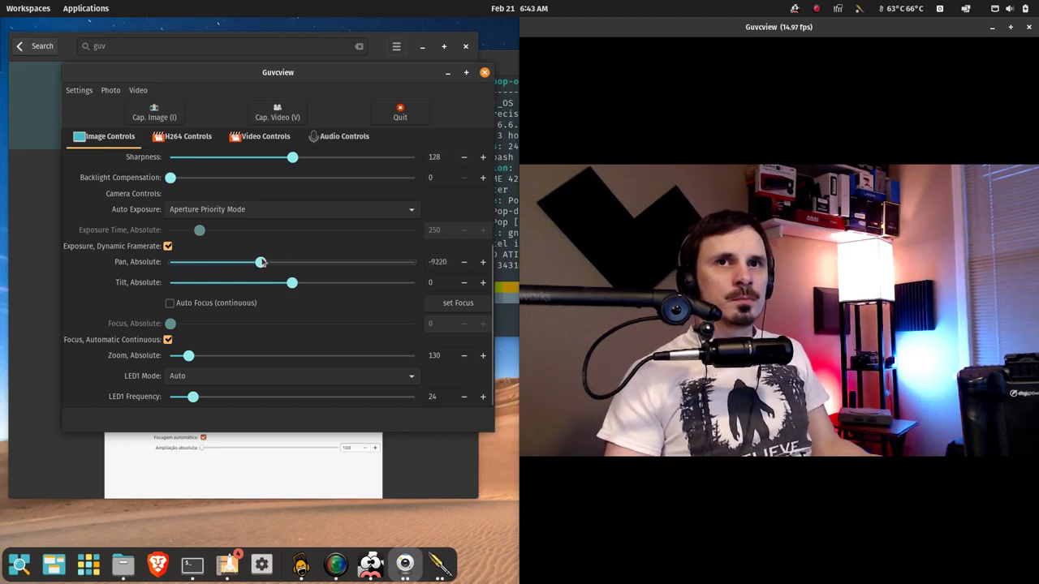
pyautogui.moveTo(262, 261); pyautogui.dragTo(414, 261)
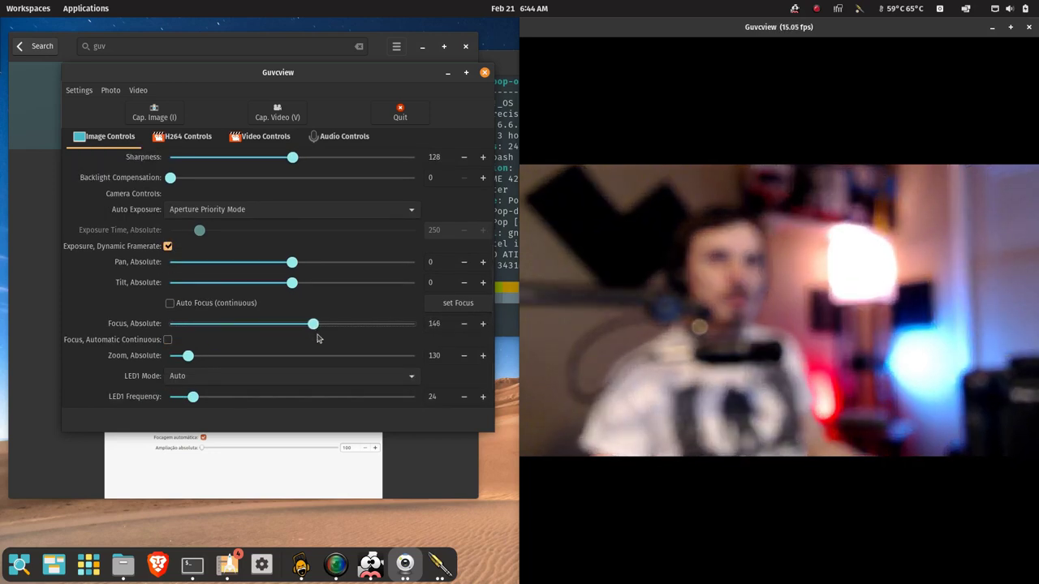
# - Try manual focus and extreme saturation settings, then return saturation to default
pyautogui.moveTo(313, 323); pyautogui.dragTo(283, 325)
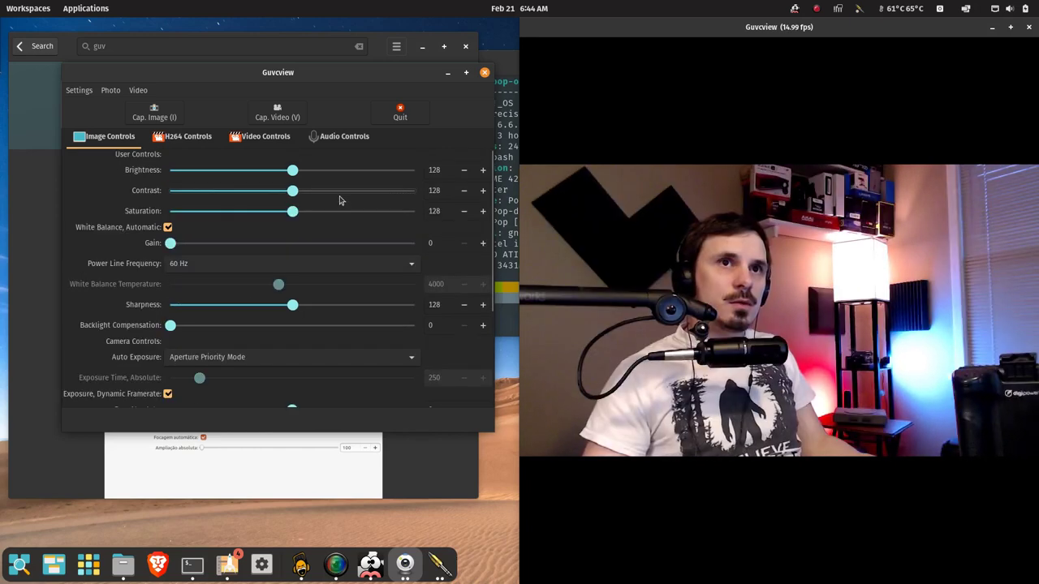
pyautogui.moveTo(292, 190); pyautogui.dragTo(289, 190)
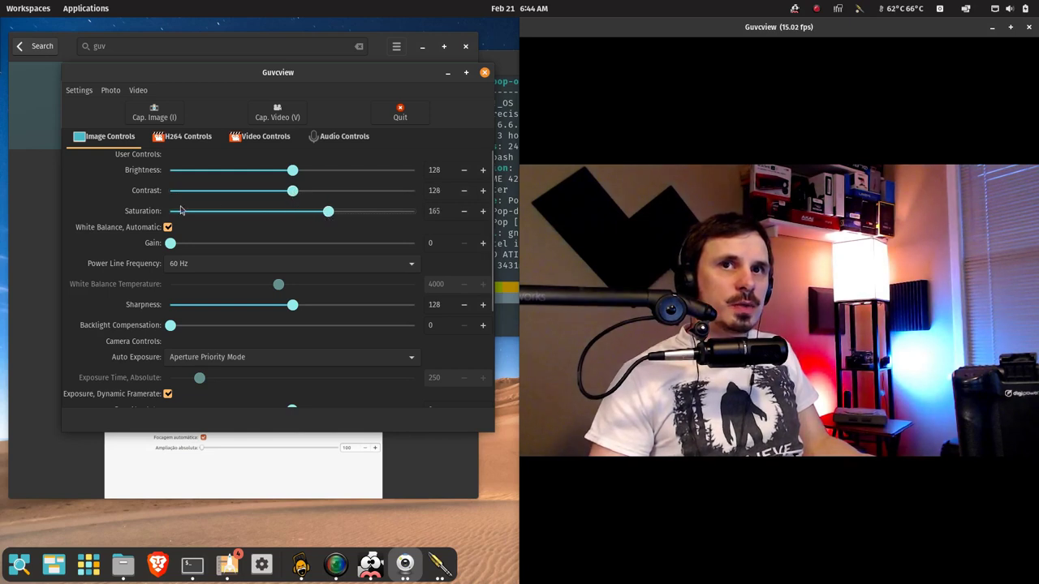
pyautogui.moveTo(328, 212); pyautogui.dragTo(188, 211)
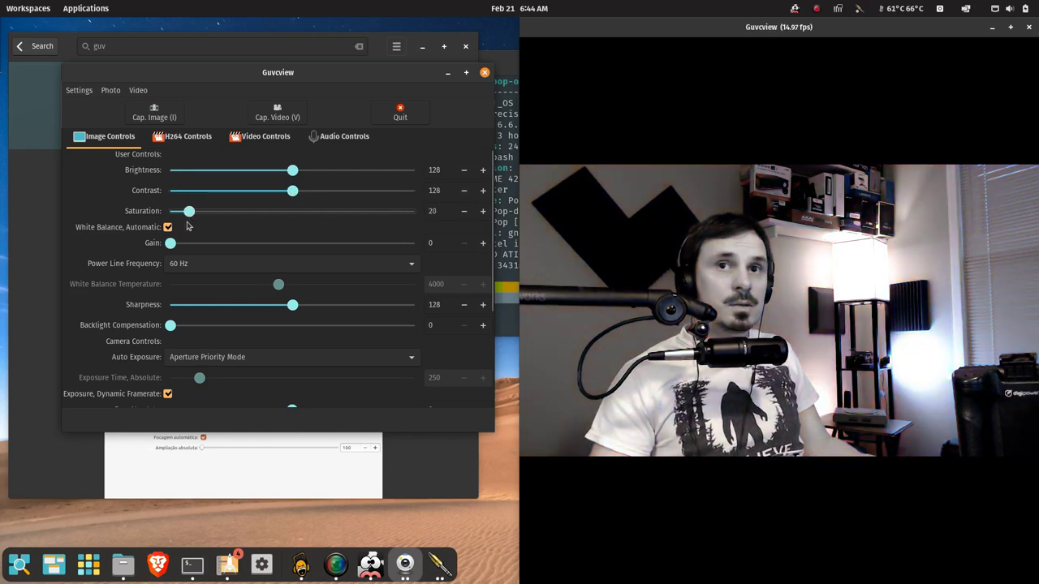
pyautogui.moveTo(188, 211); pyautogui.dragTo(302, 211)
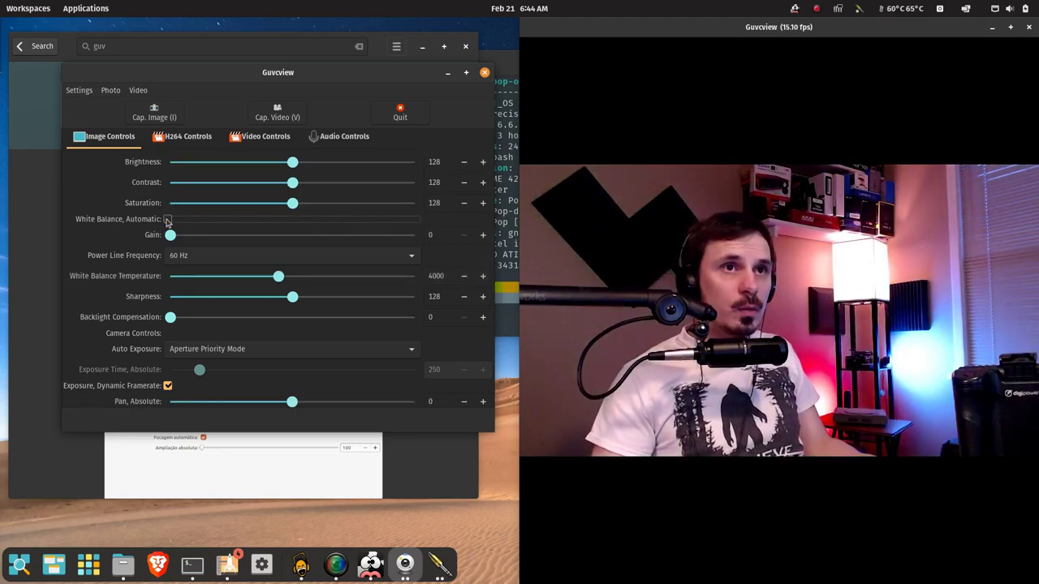
pyautogui.scroll(-3)
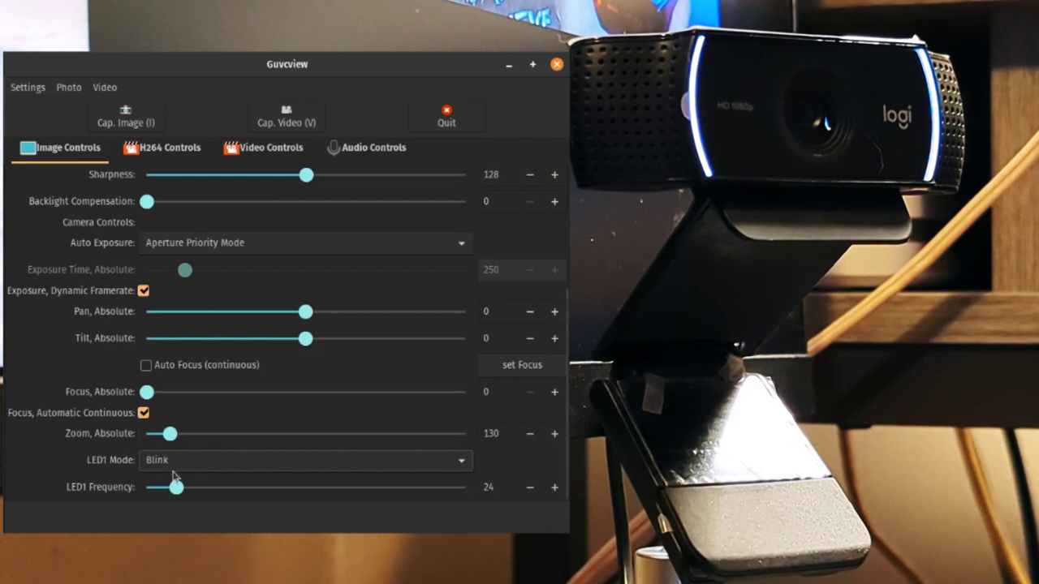
# - Cycle the webcam LED through off, on and a blink at frequency 196, then set it to Auto
pyautogui.click(305, 461)
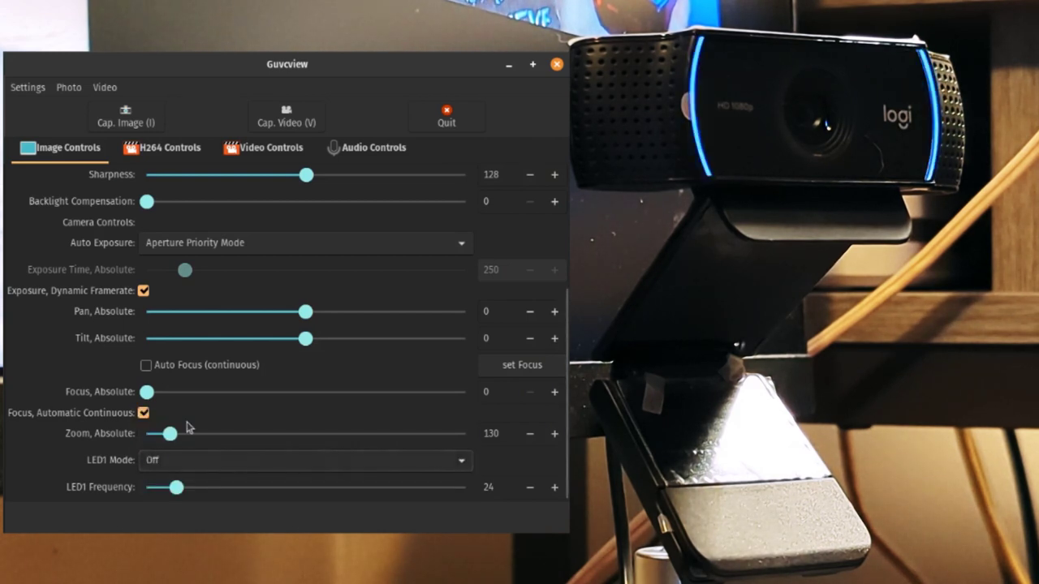
pyautogui.click(305, 461)
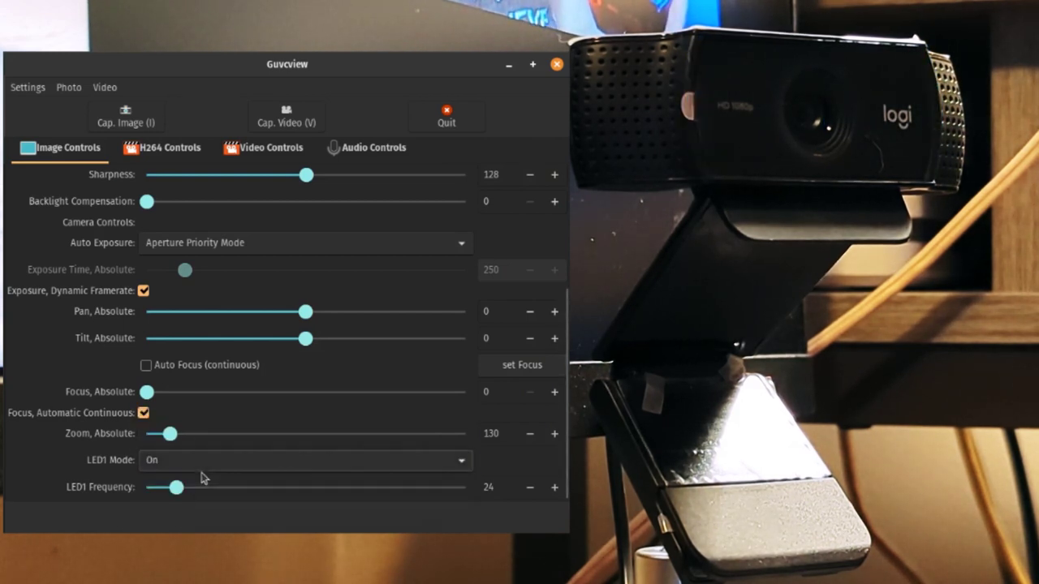
pyautogui.click(305, 462)
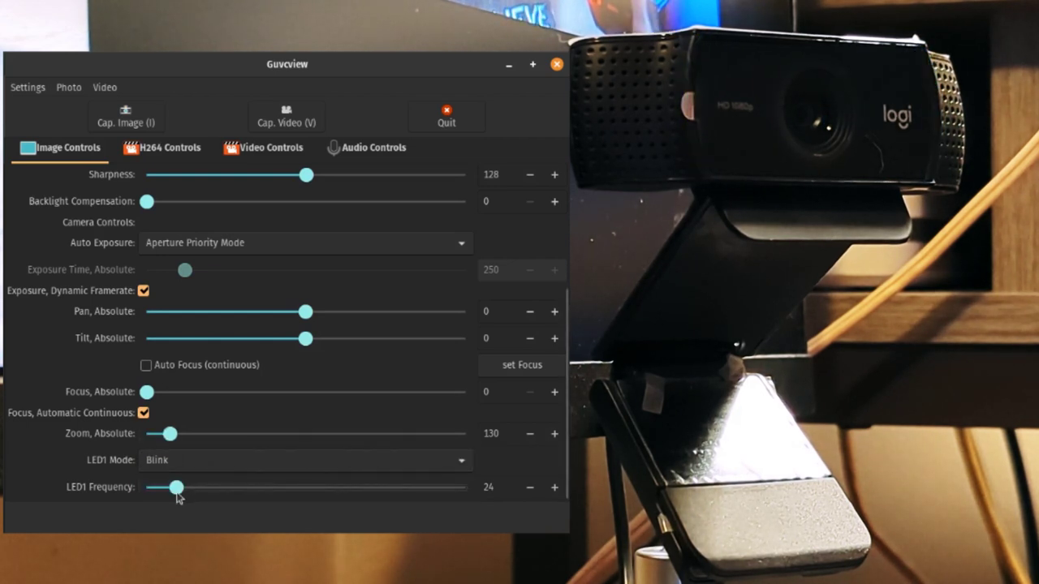
pyautogui.moveTo(170, 487); pyautogui.dragTo(393, 487)
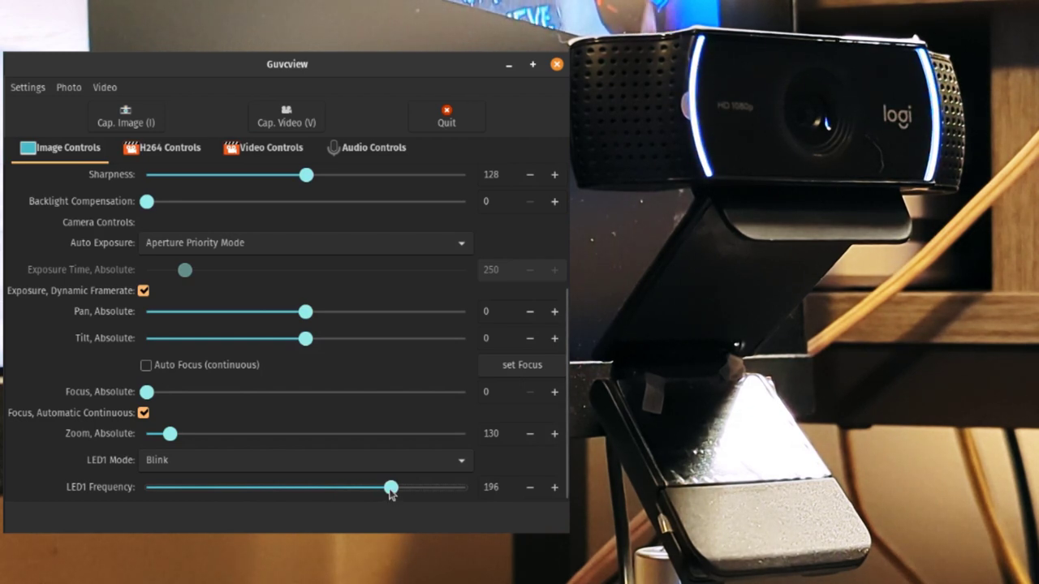
pyautogui.click(305, 461)
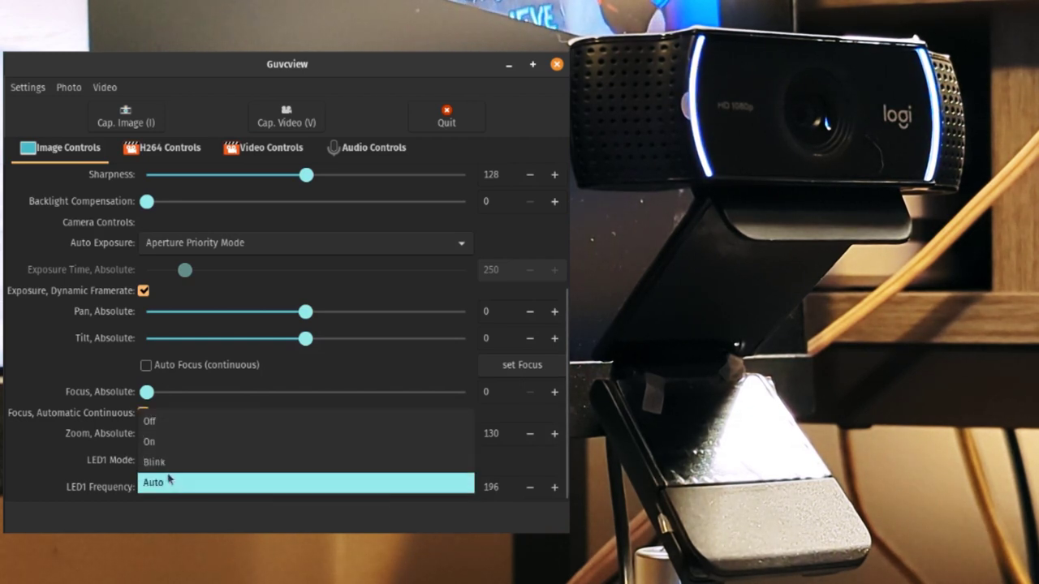
pyautogui.click(156, 482)
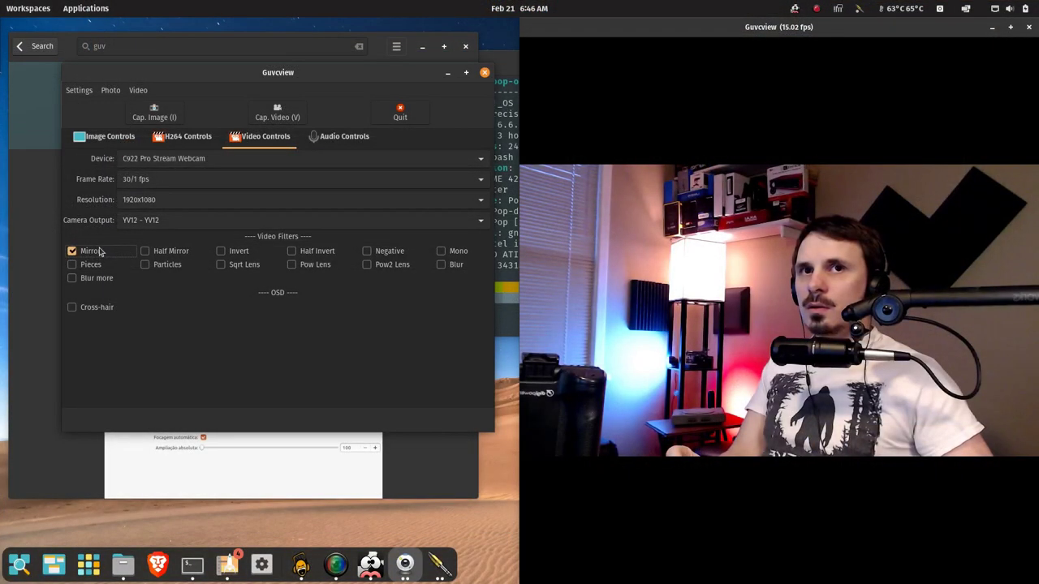
# - Disable mirroring and test lens distortion, negative, mono and blur filters on the preview
pyautogui.click(71, 250)
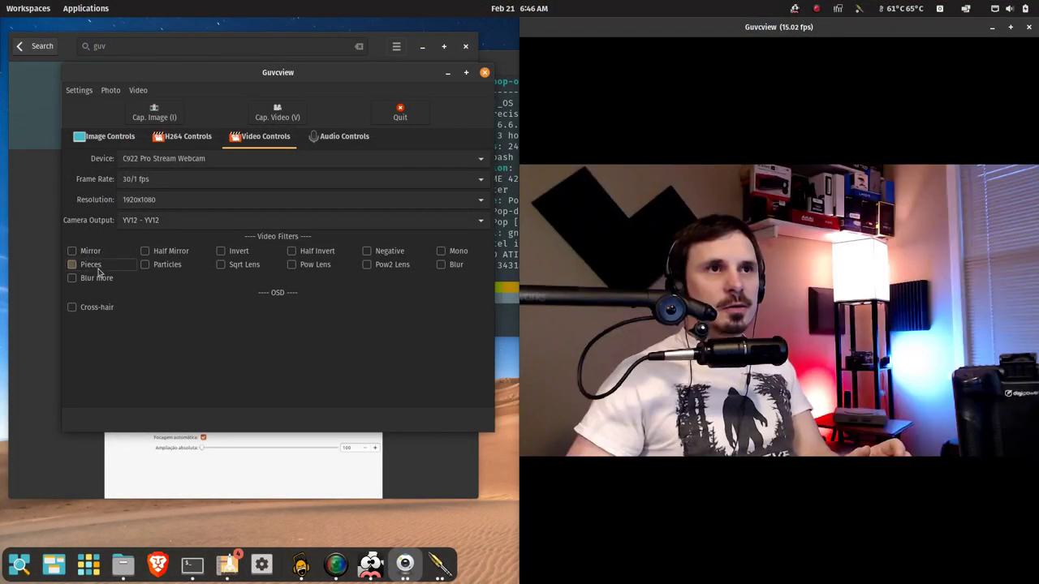
pyautogui.click(179, 241)
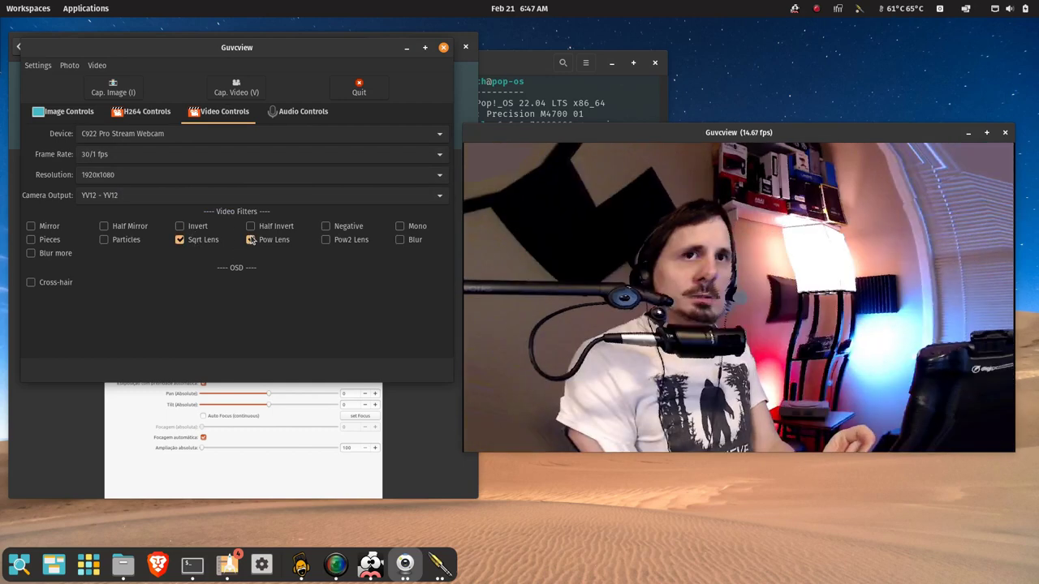
pyautogui.click(325, 225)
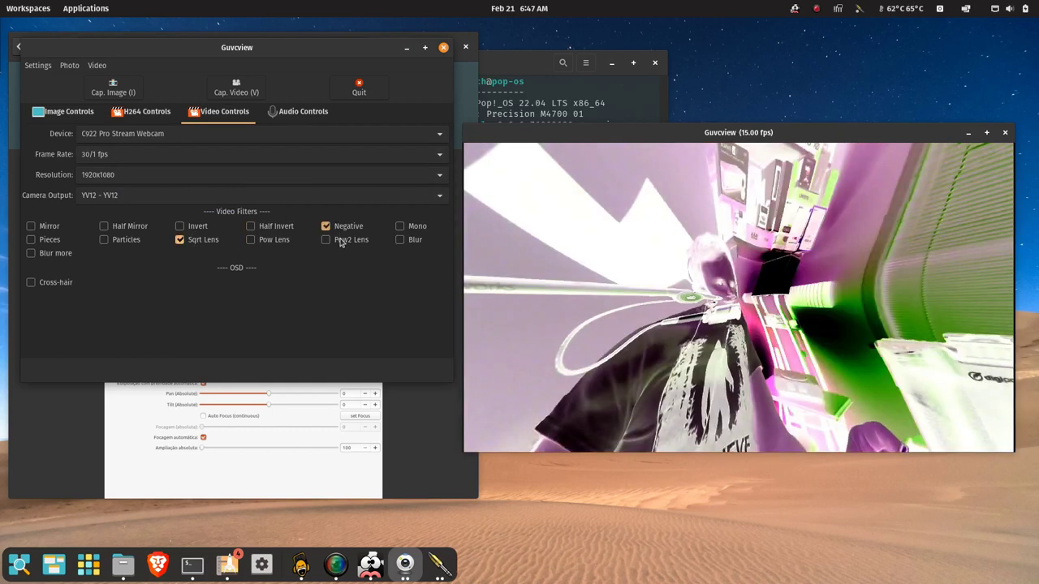
pyautogui.click(399, 226)
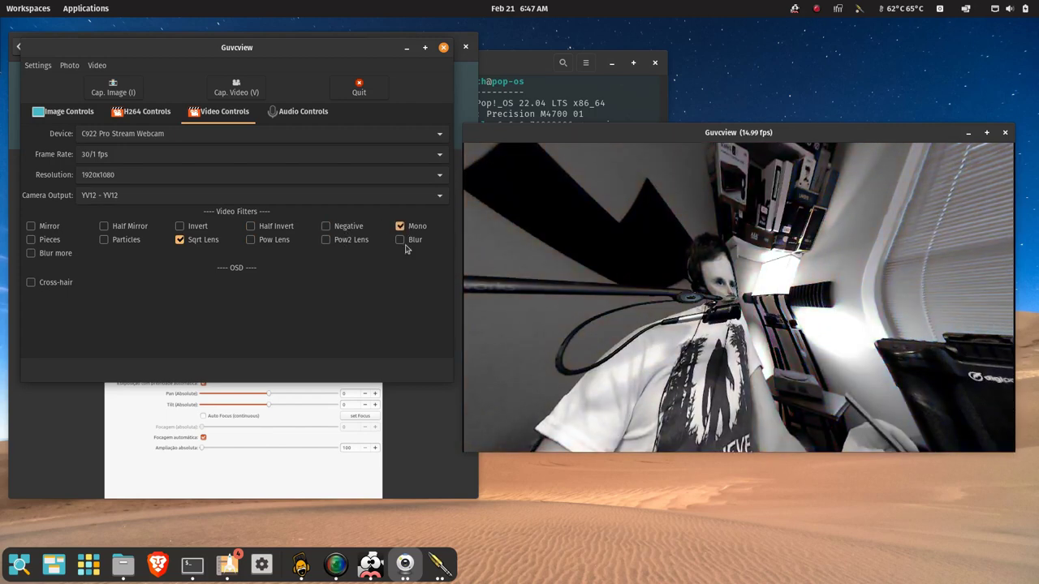
pyautogui.click(399, 226)
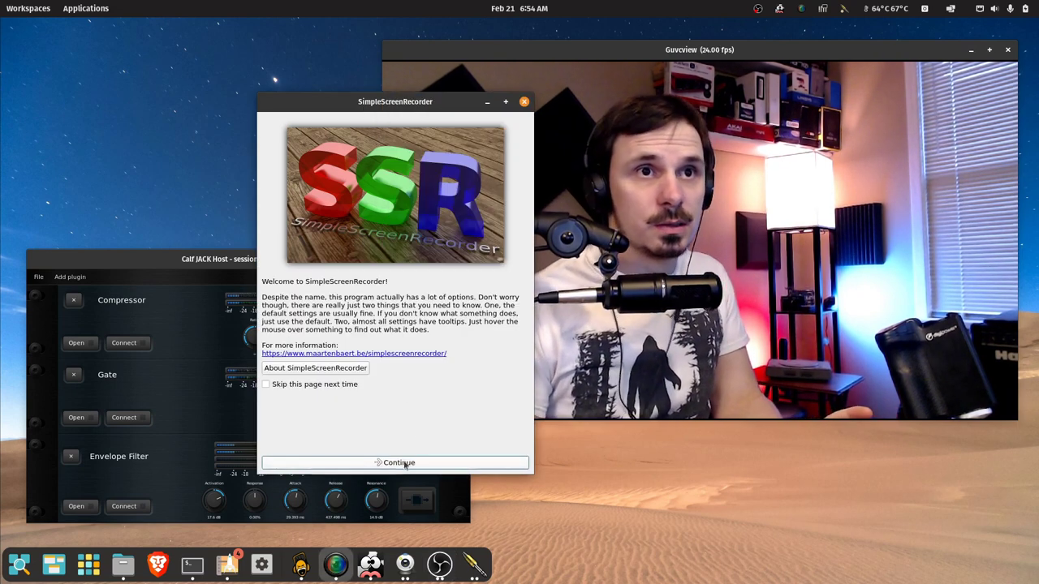
# - Continue past the welcome page and limit recording to Screen 1
pyautogui.click(397, 463)
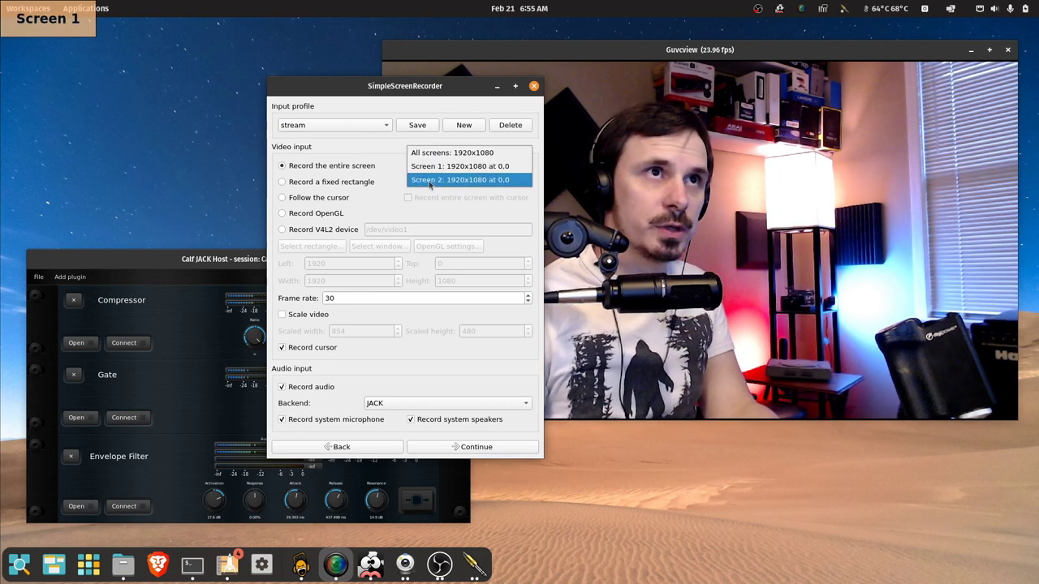
pyautogui.click(461, 165)
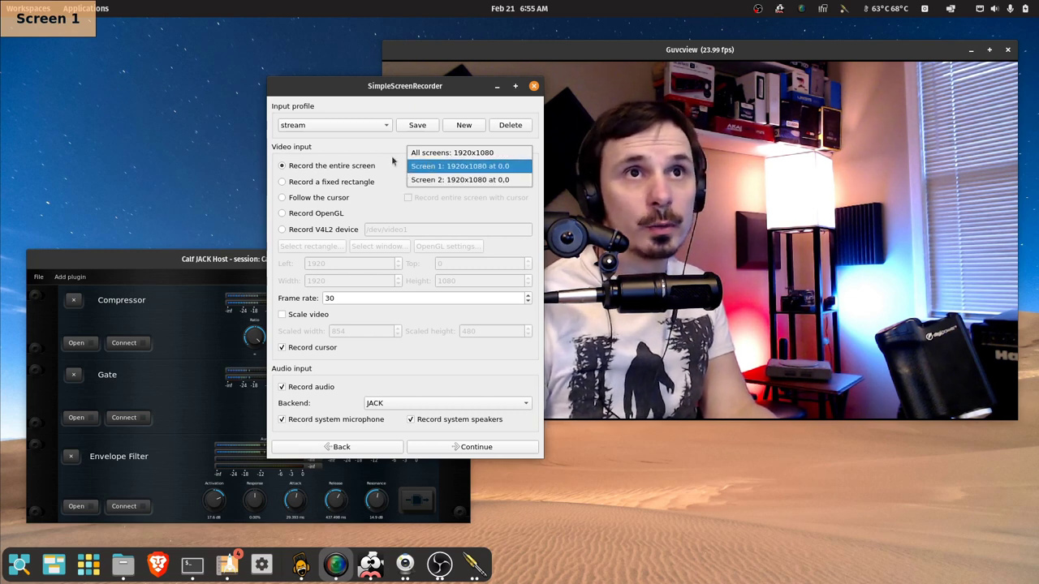
pyautogui.click(460, 166)
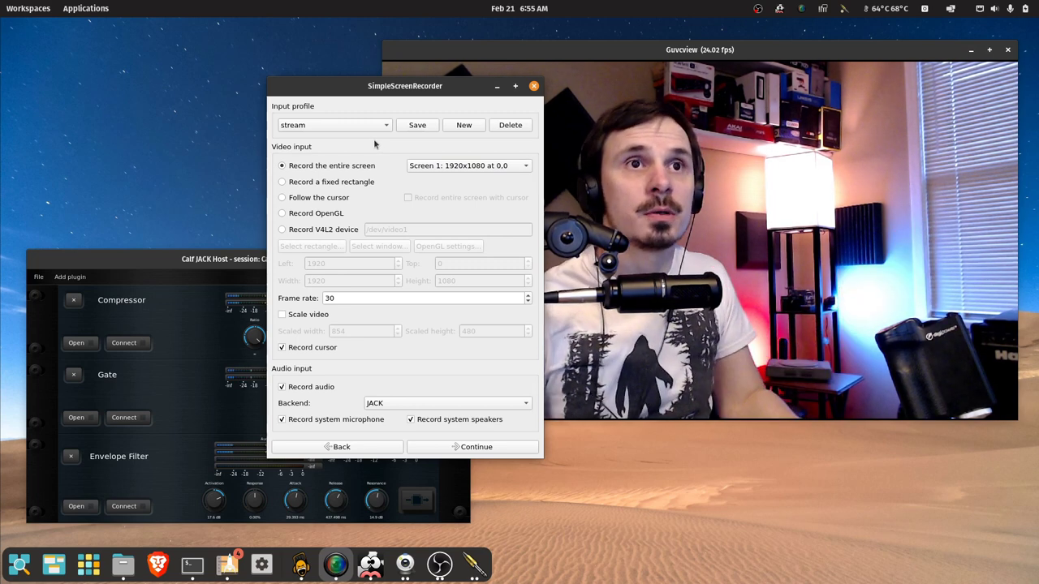
# - Try fixed rectangle, follow-cursor and OpenGL modes, then settle on the V4L2 device /dev/video1 as source
pyautogui.click(283, 182)
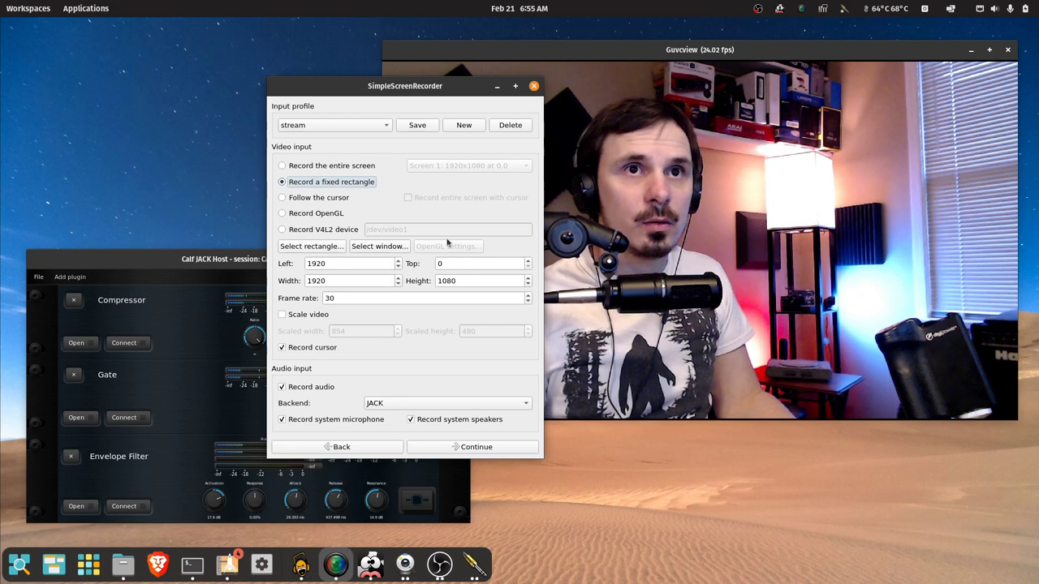
pyautogui.click(282, 198)
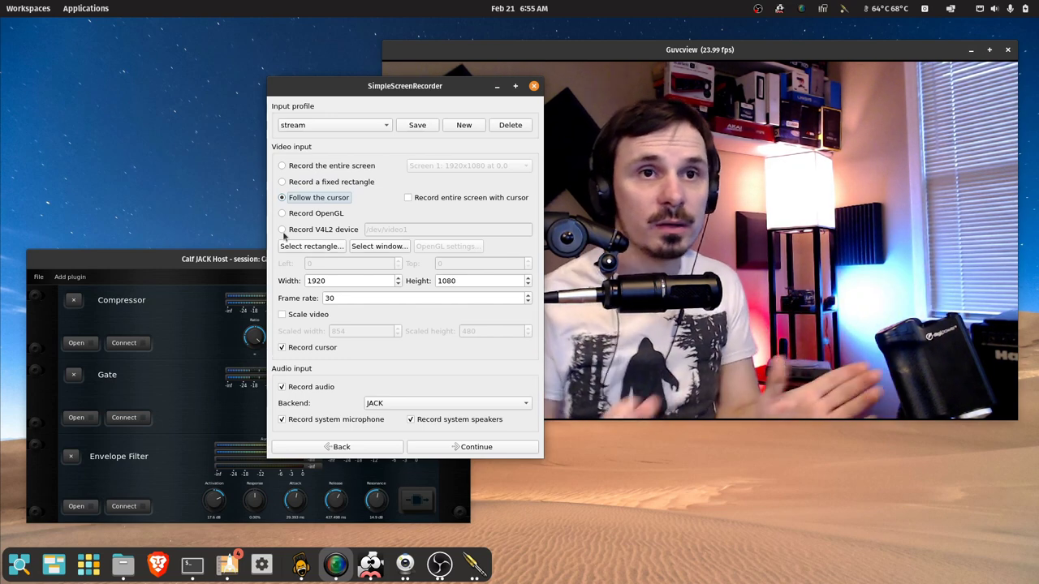
pyautogui.click(448, 247)
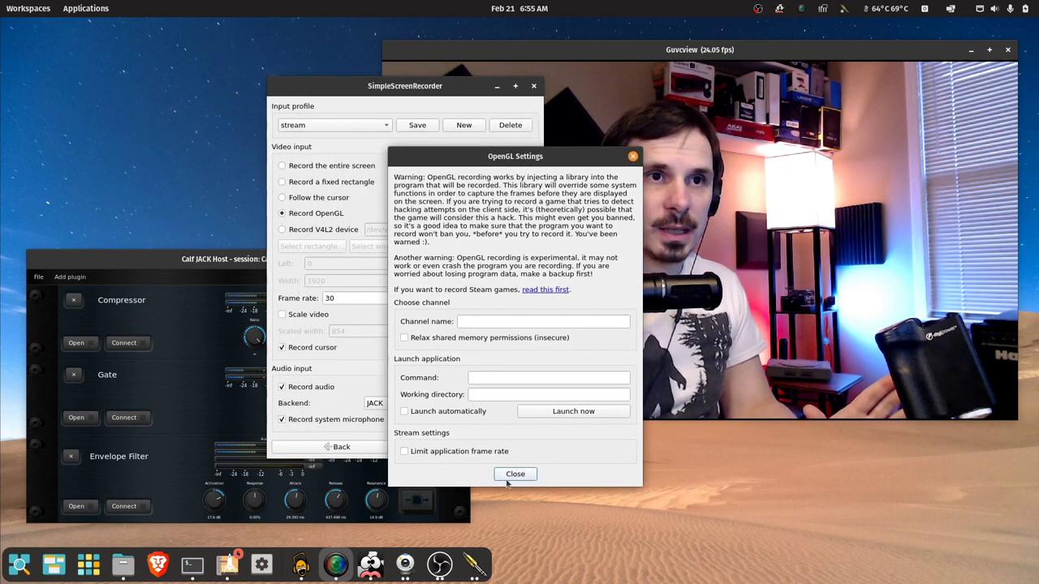
pyautogui.click(515, 474)
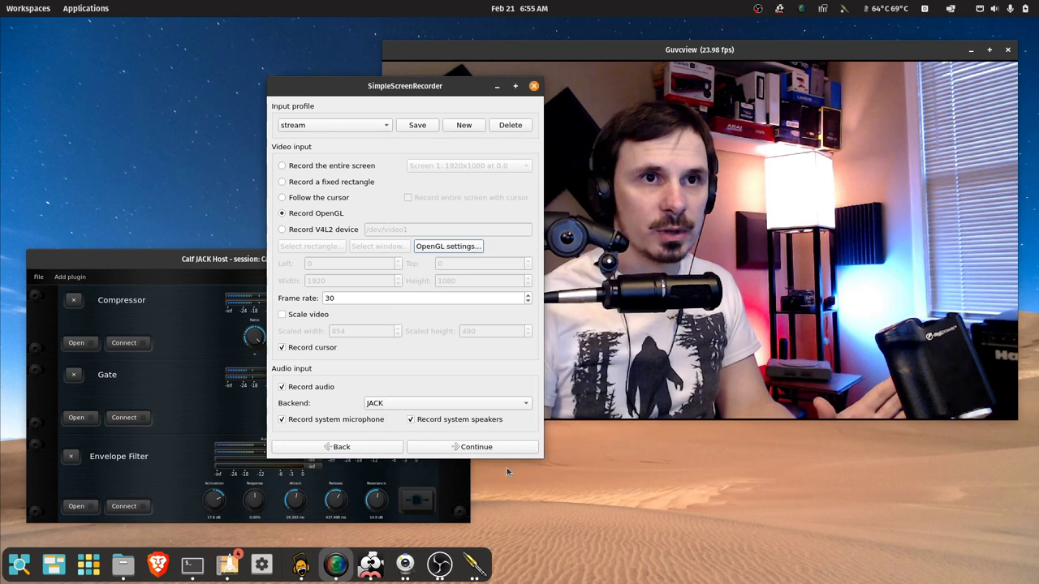
pyautogui.click(282, 229)
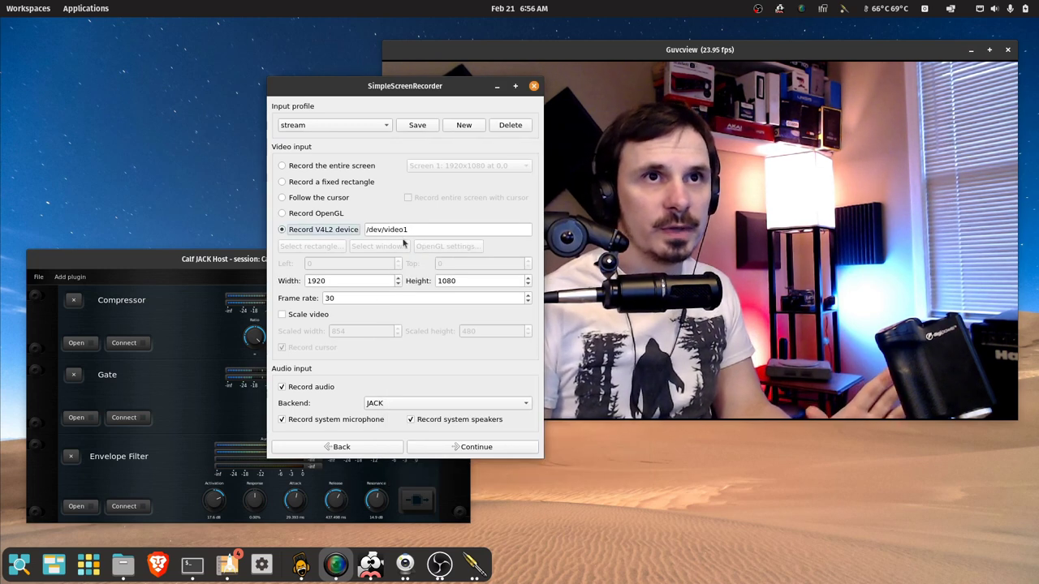
pyautogui.moveTo(393, 246)
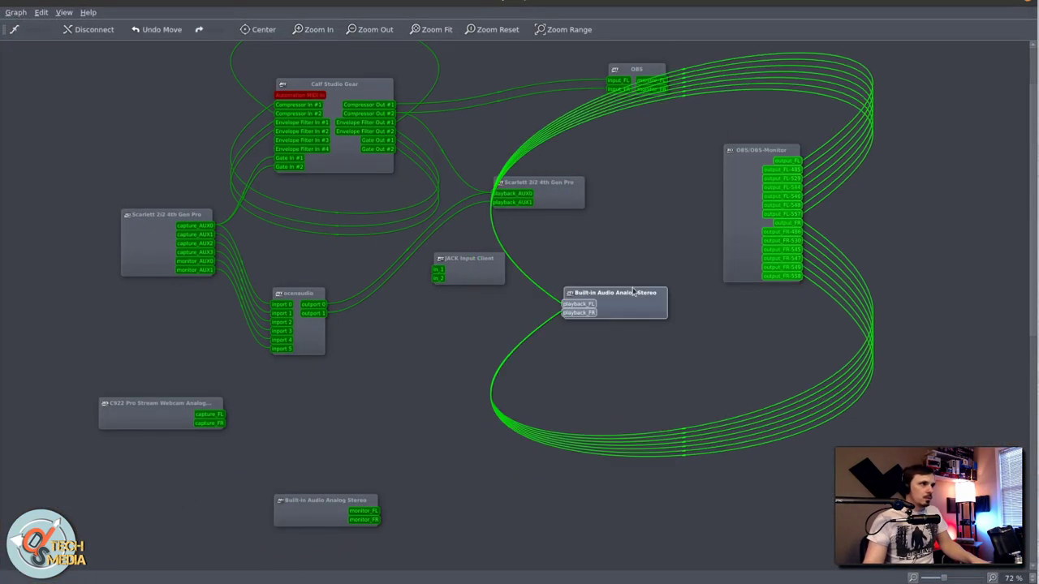
pyautogui.scroll(-3)
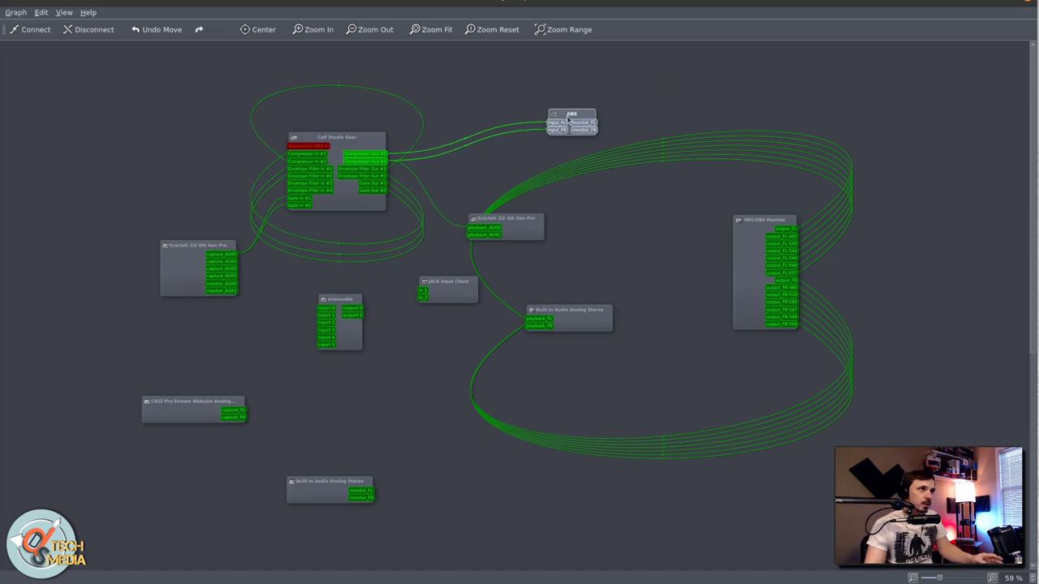
pyautogui.moveTo(549, 140)
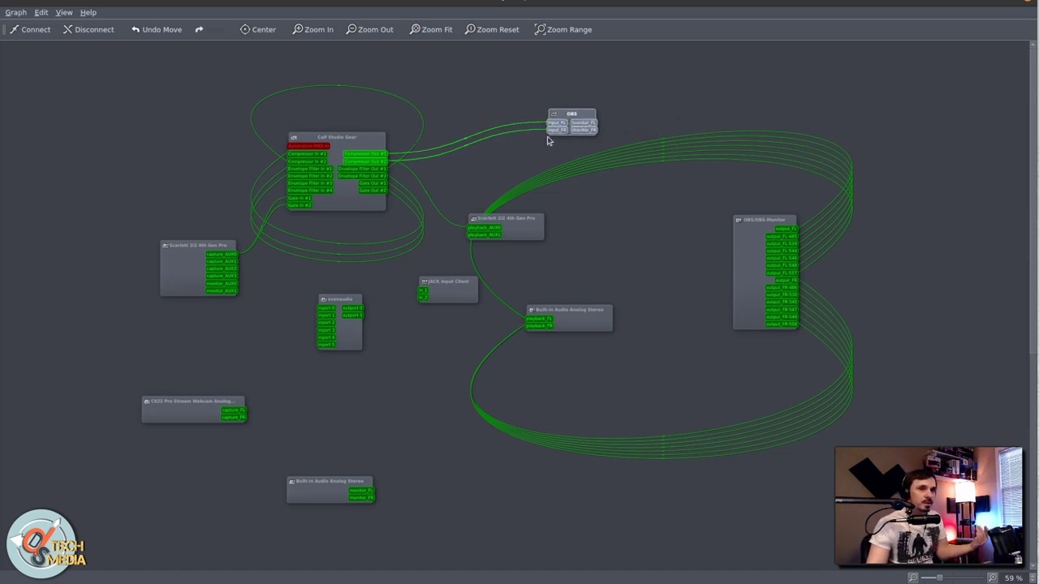